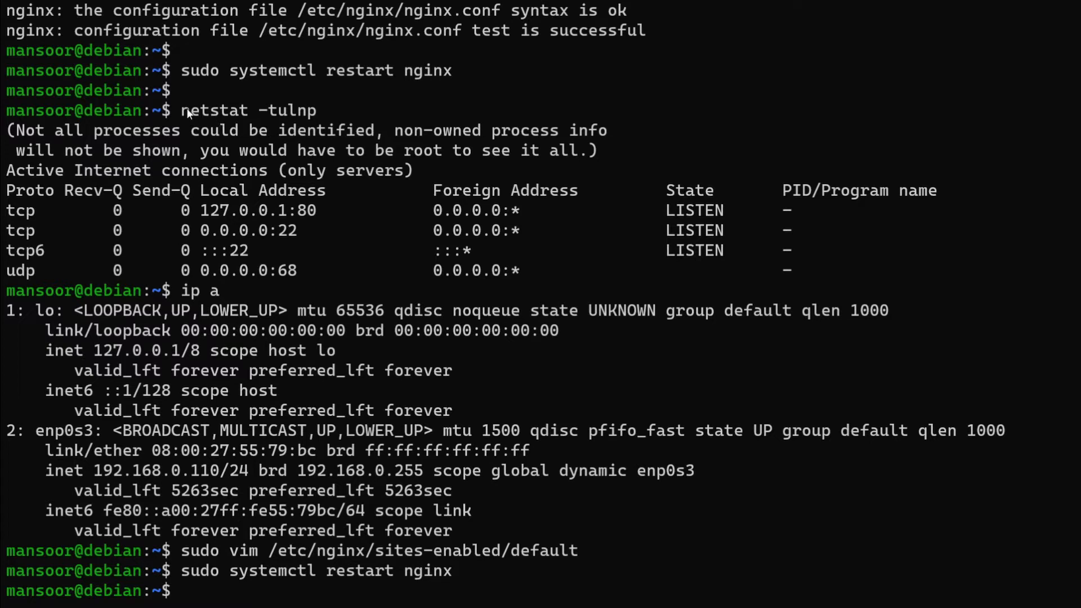
double_click(213, 110)
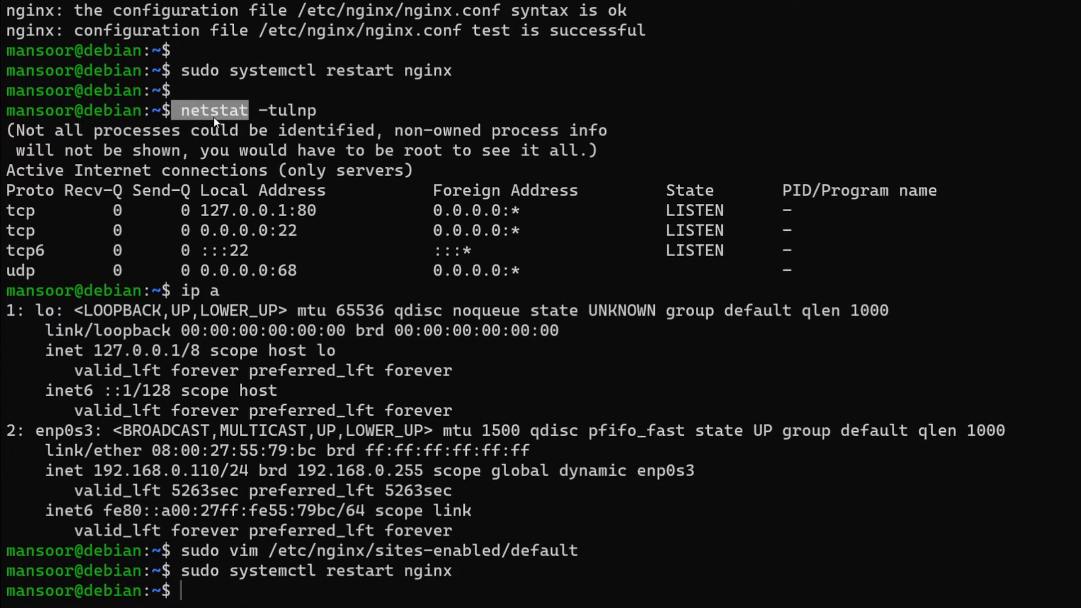
mouse_move(250, 98)
type("netcat")
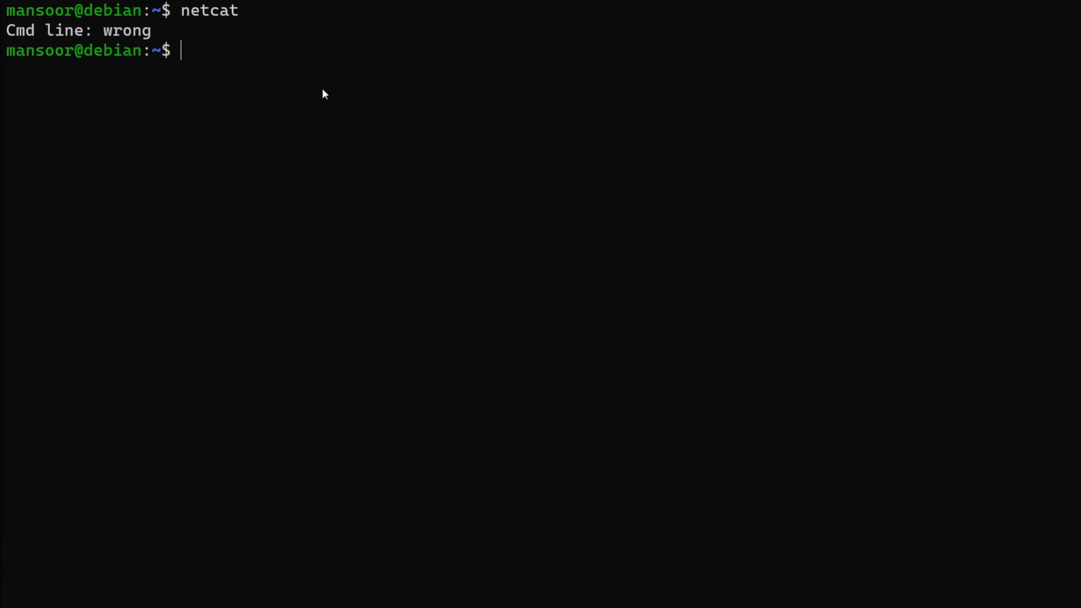
type("nc")
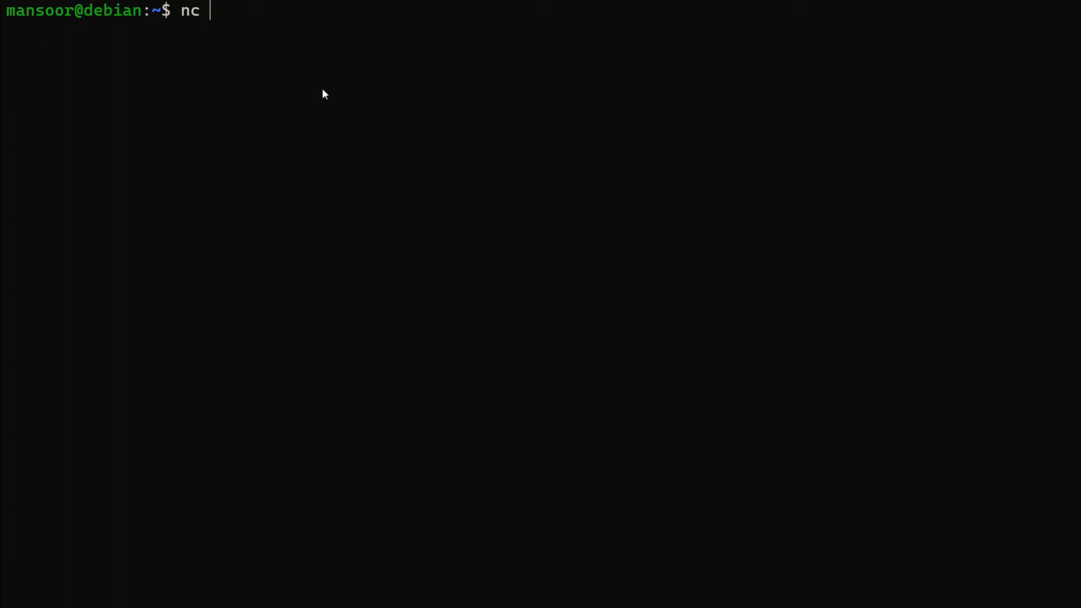
type("-z")
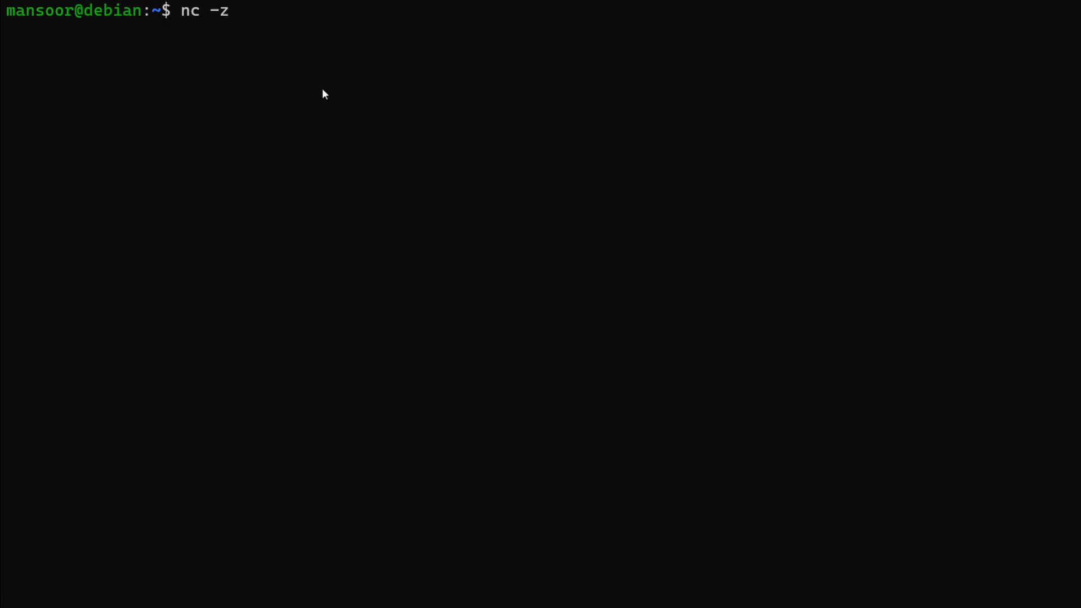
type("v")
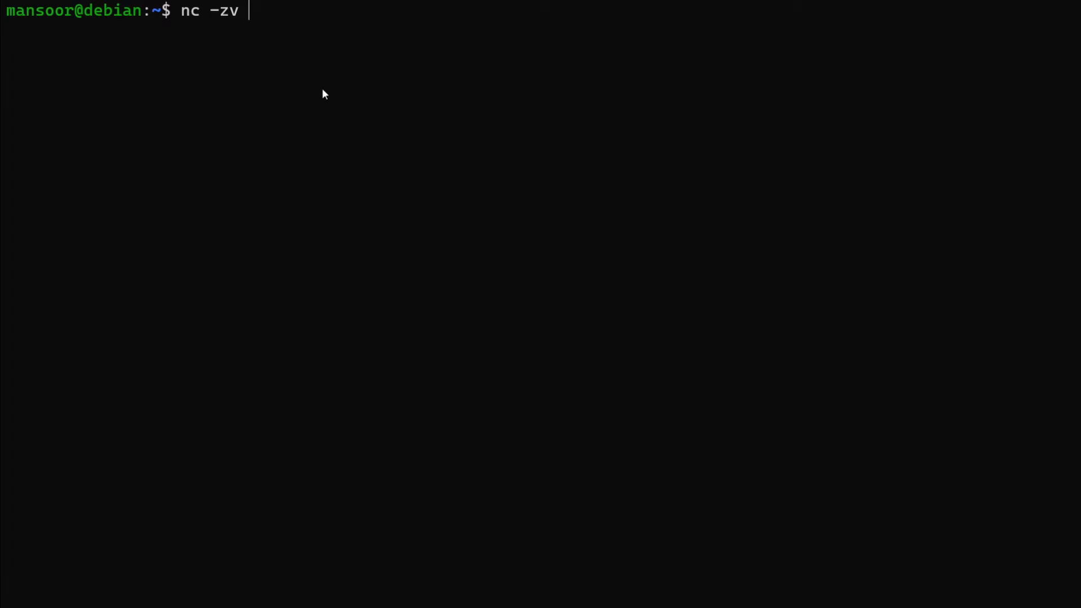
type("www.google.com")
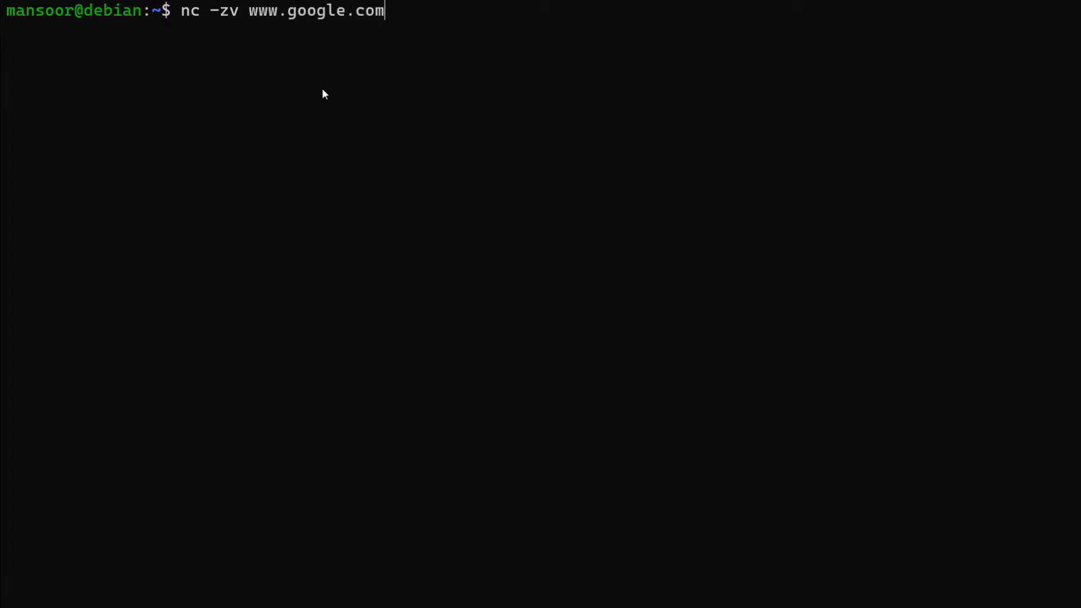
type("80")
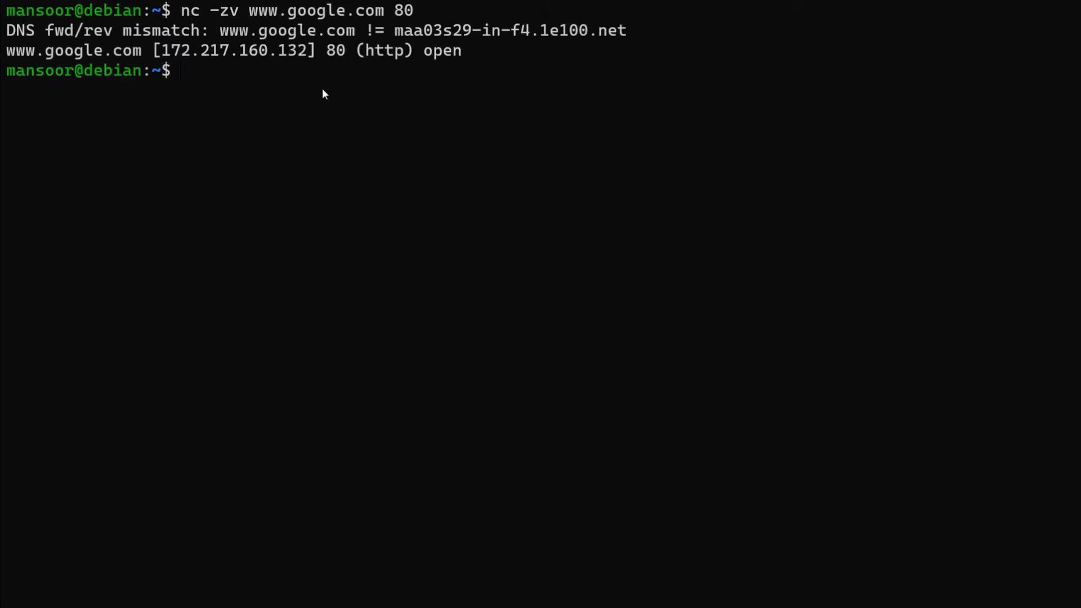
mouse_move(369, 56)
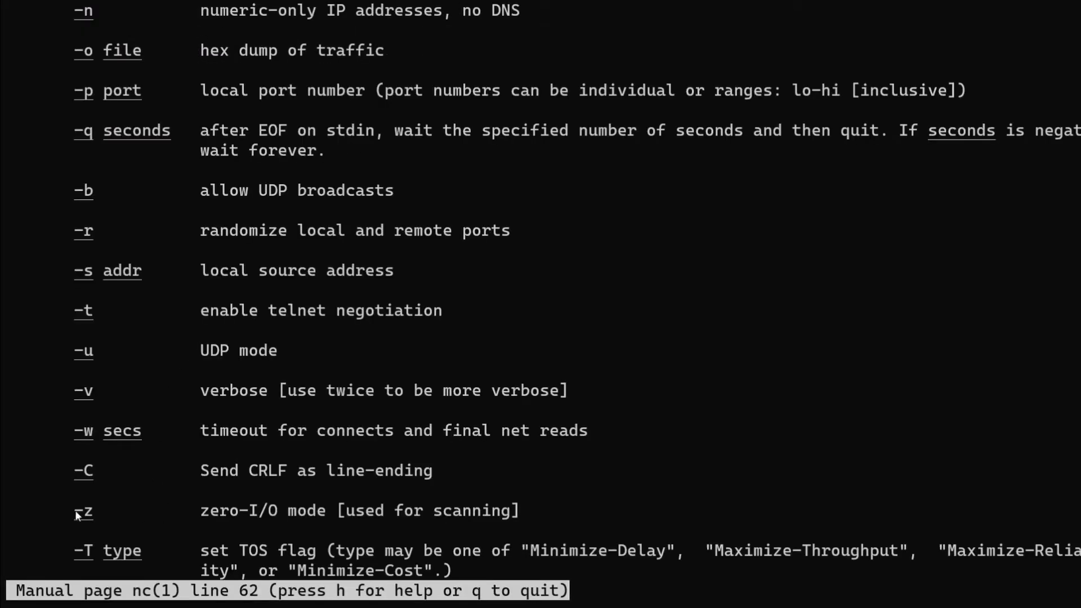
mouse_move(483, 520)
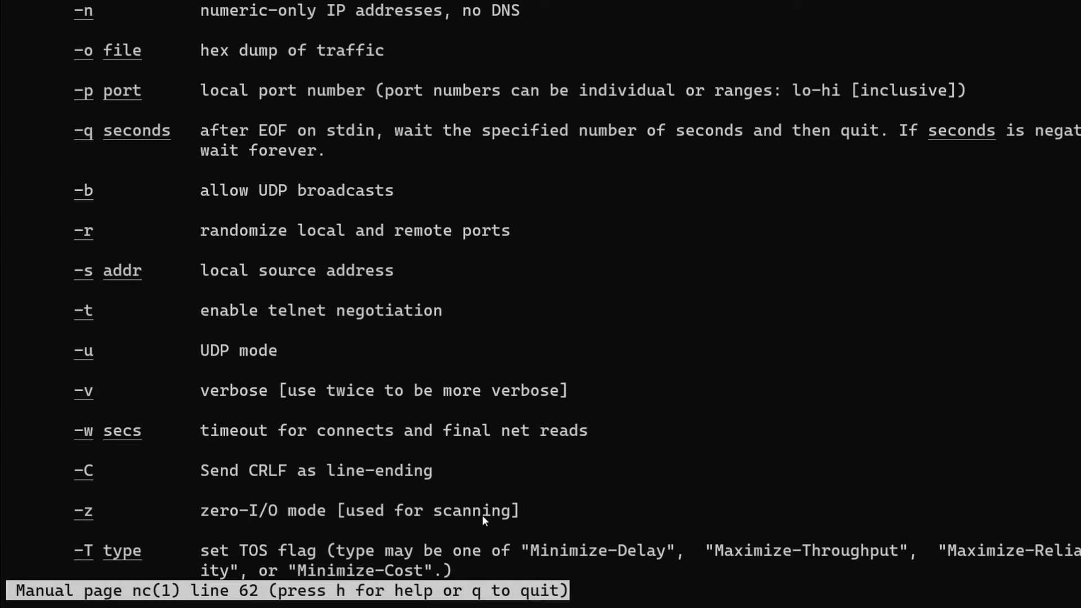
scroll("down", 3)
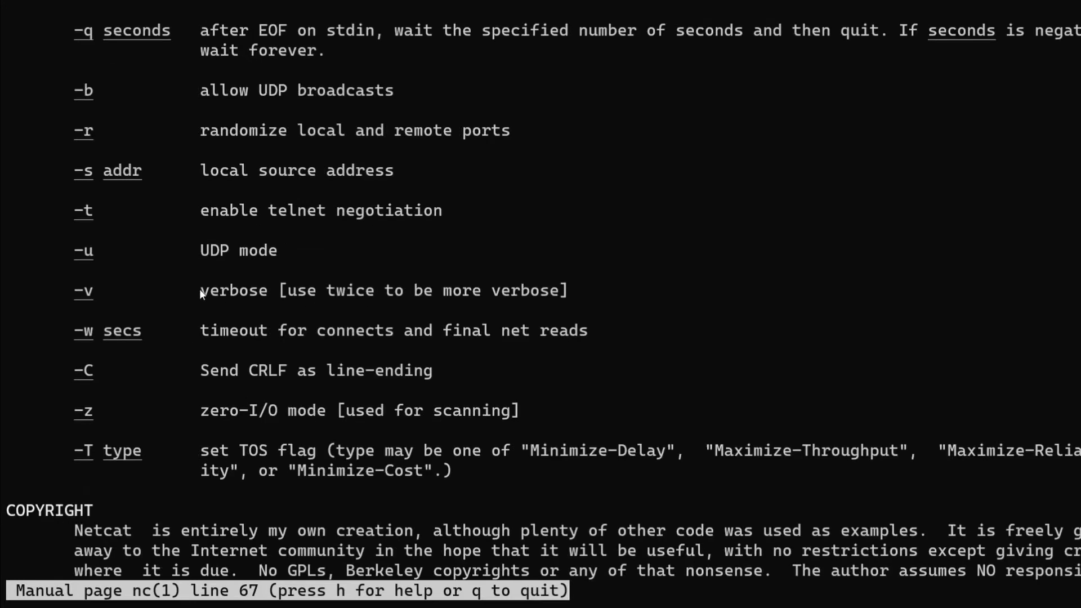
key("q")
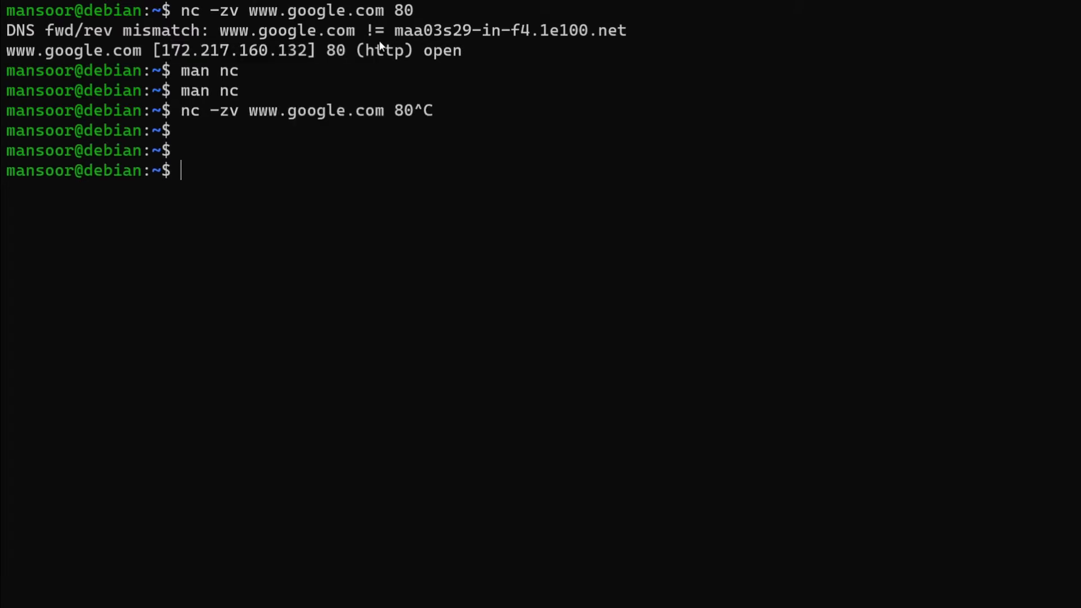
- Show listening ports with netstat -tulnp and the network interfaces with ip a
type("netstat")
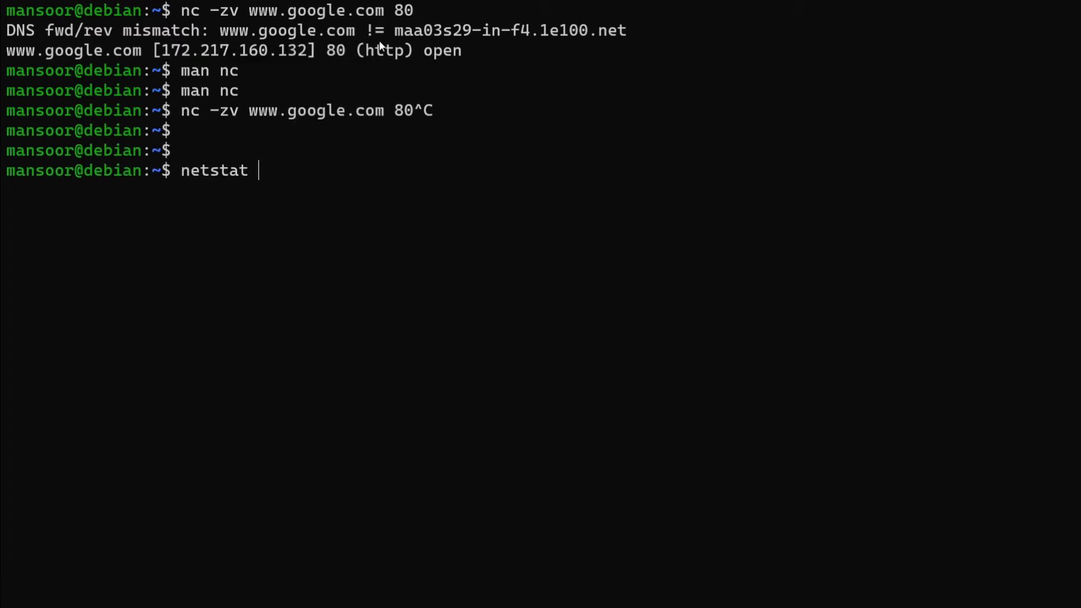
type("-tulnp")
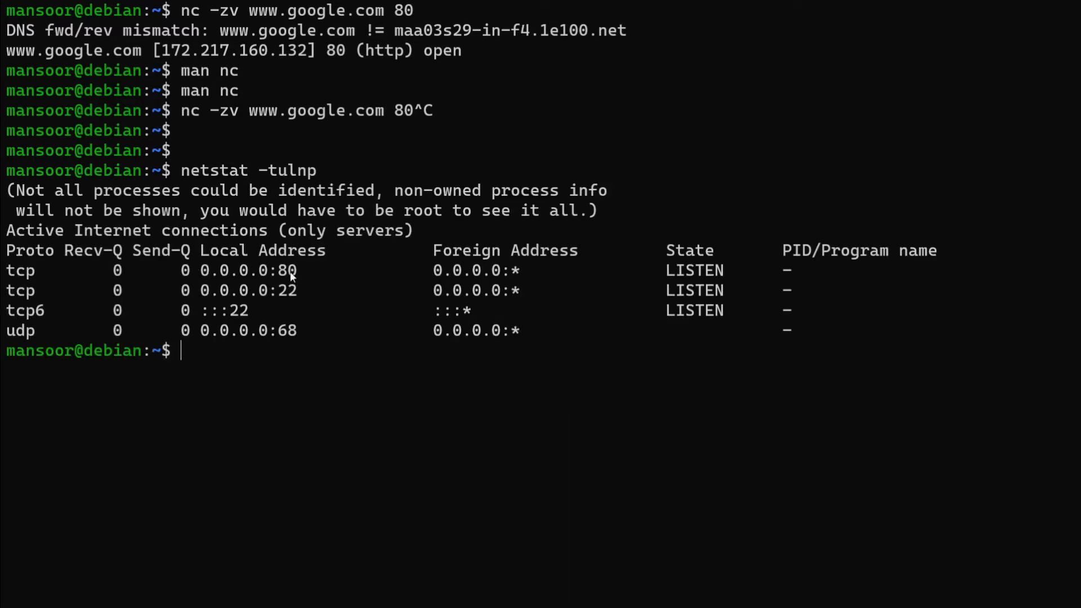
type("ip a")
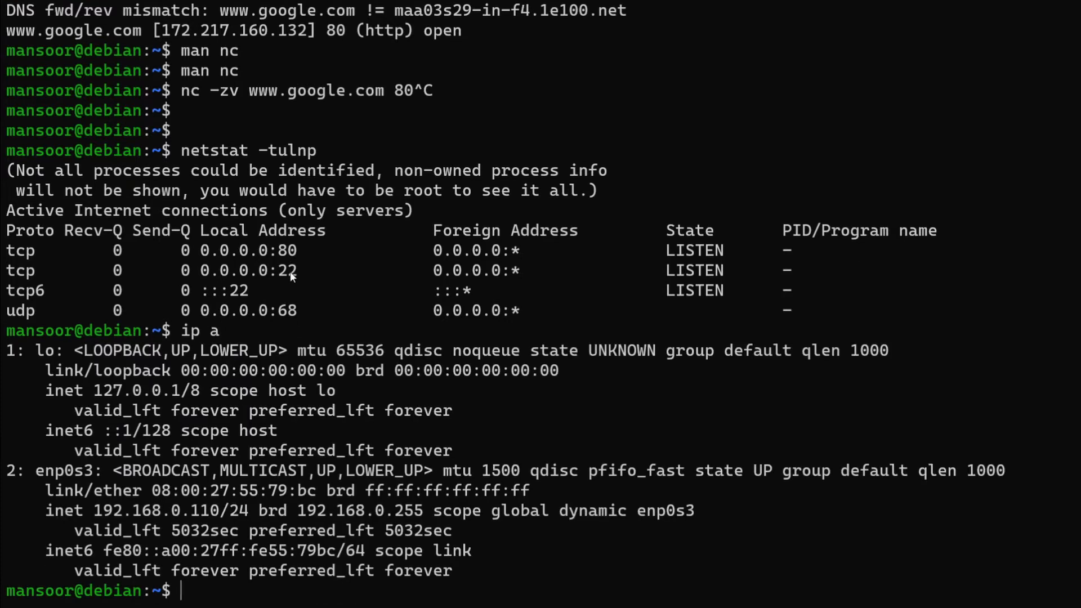
mouse_move(288, 274)
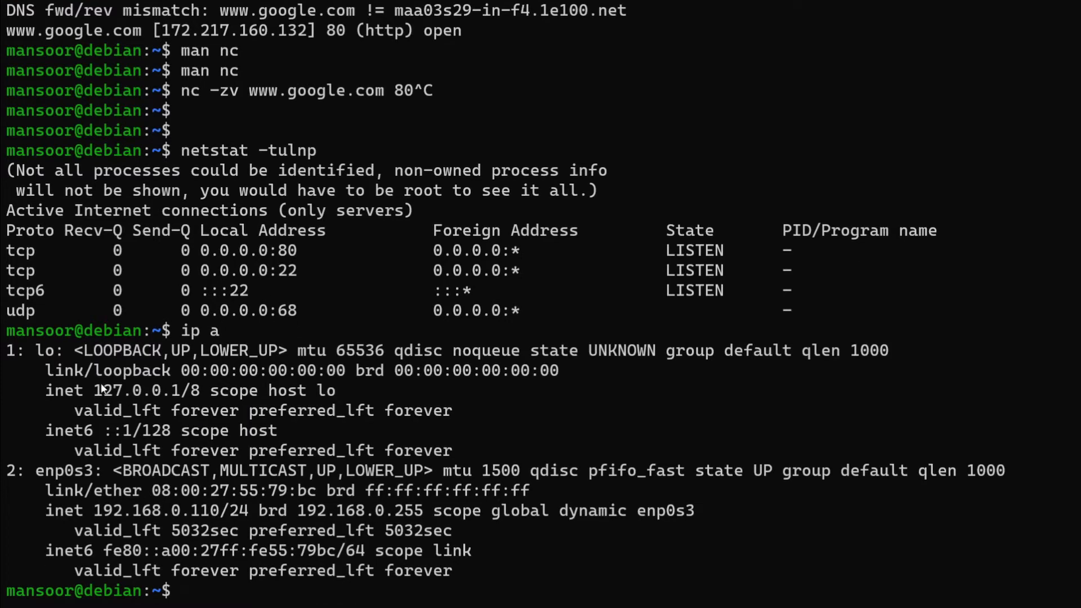
- Mark the loopback address 127.0.0.1 and begin a nc -zv 127.0.0.1 check
double_click(136, 390)
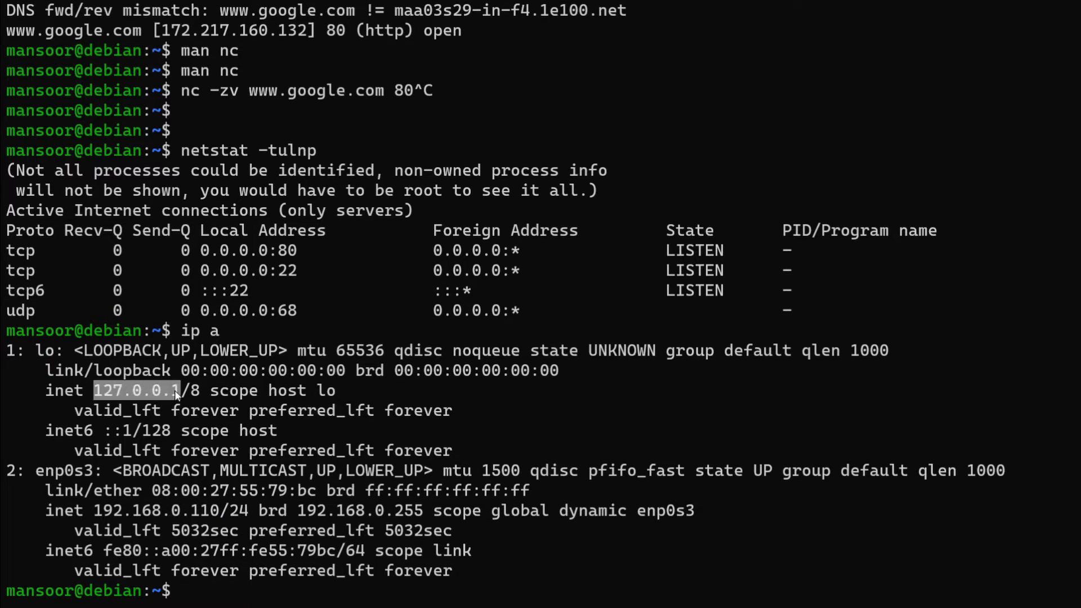
type("nc")
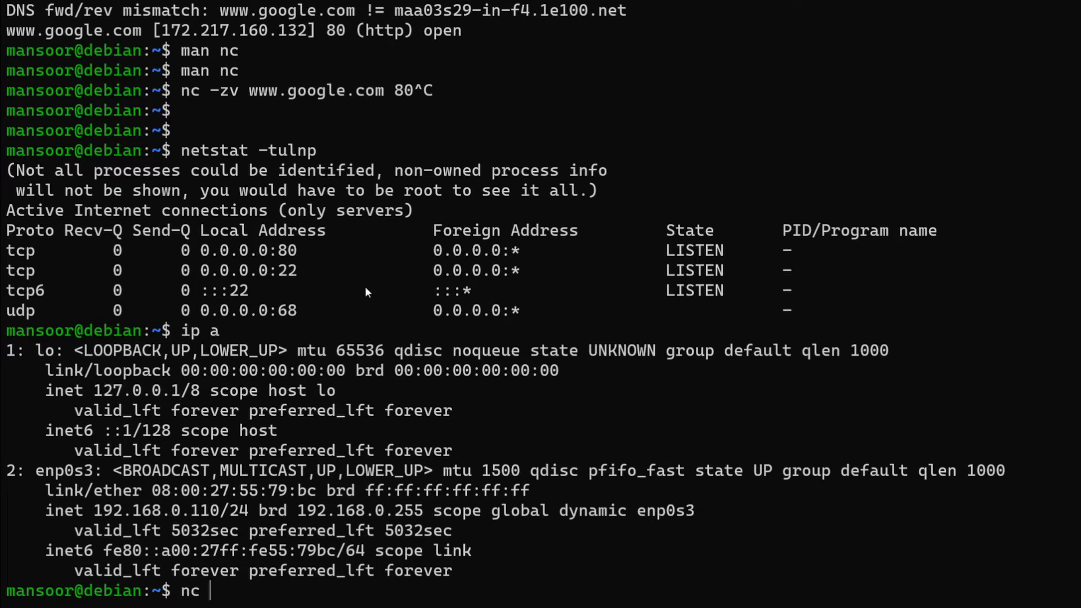
type("-zv")
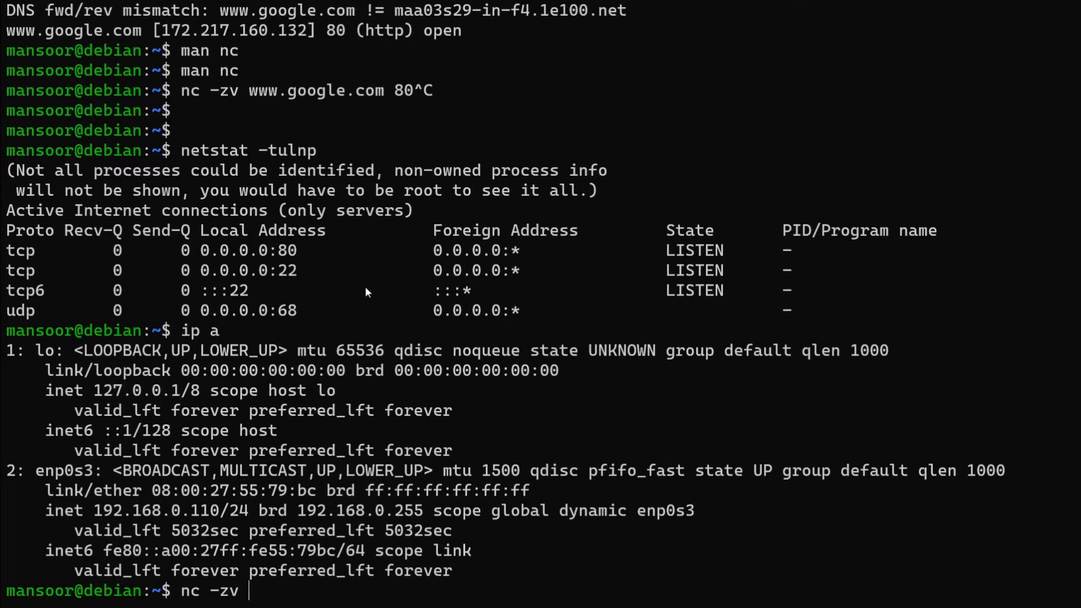
type("127.0.0.1")
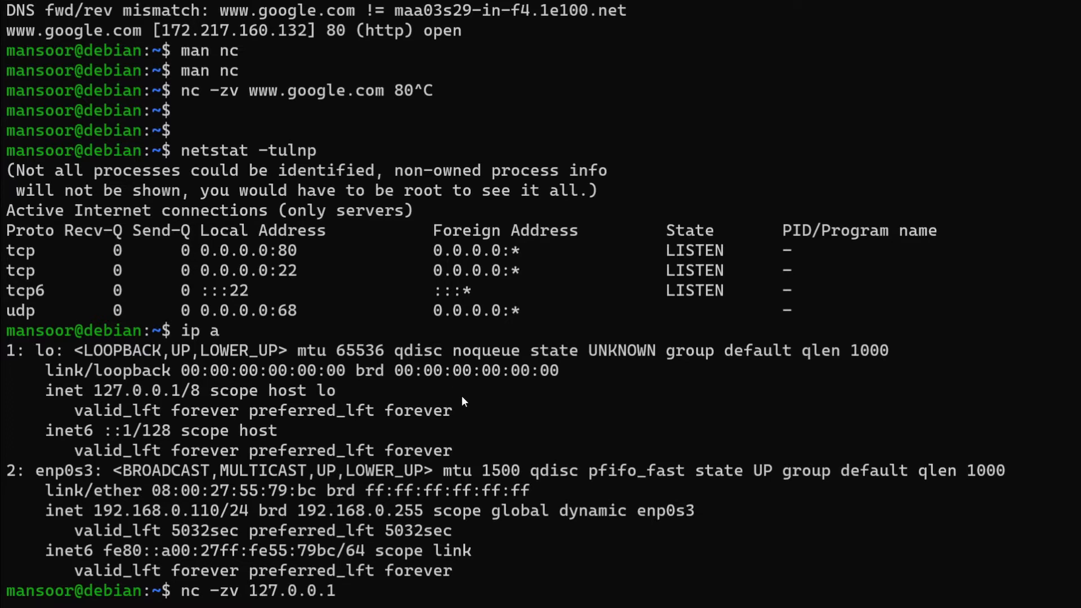
- Check port 80 with nc -zv on 127.0.0.1, then on 192.168.0.110
key("ctrl+l")
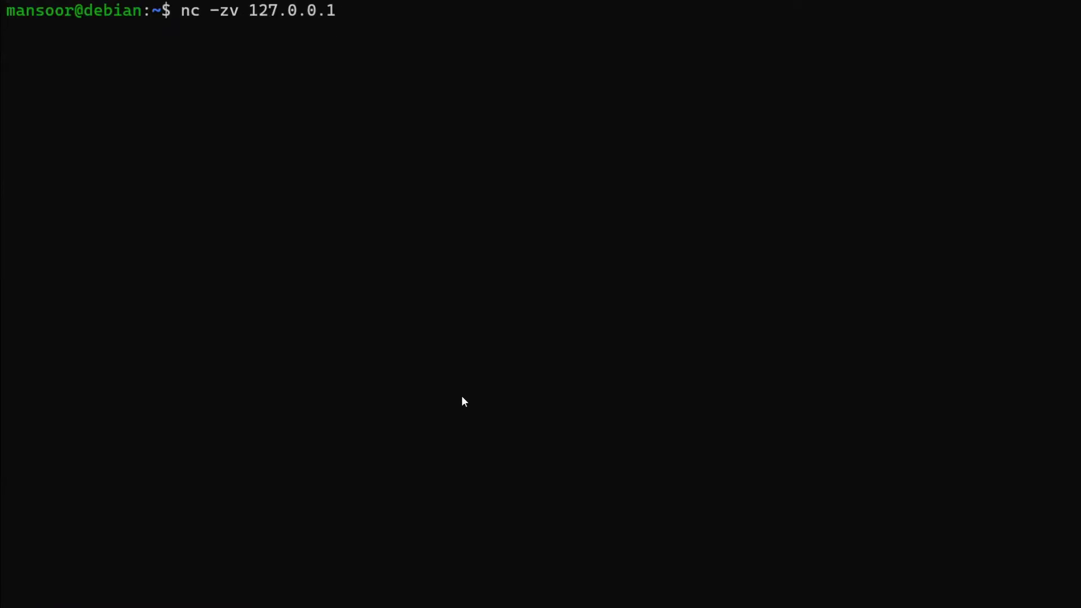
key("Return")
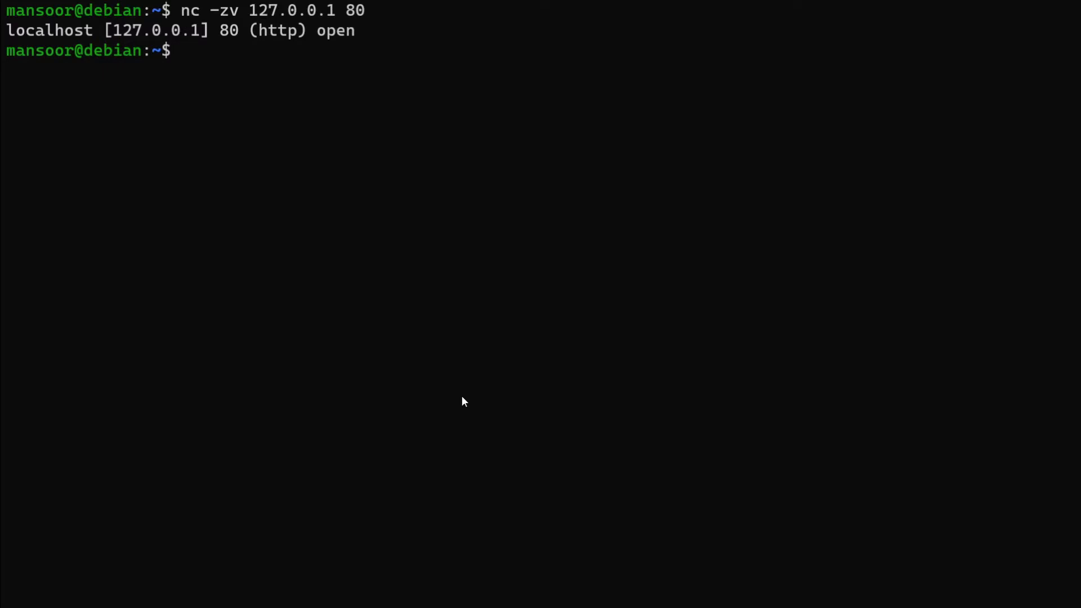
type("nc -zv 127.0.0.1 80")
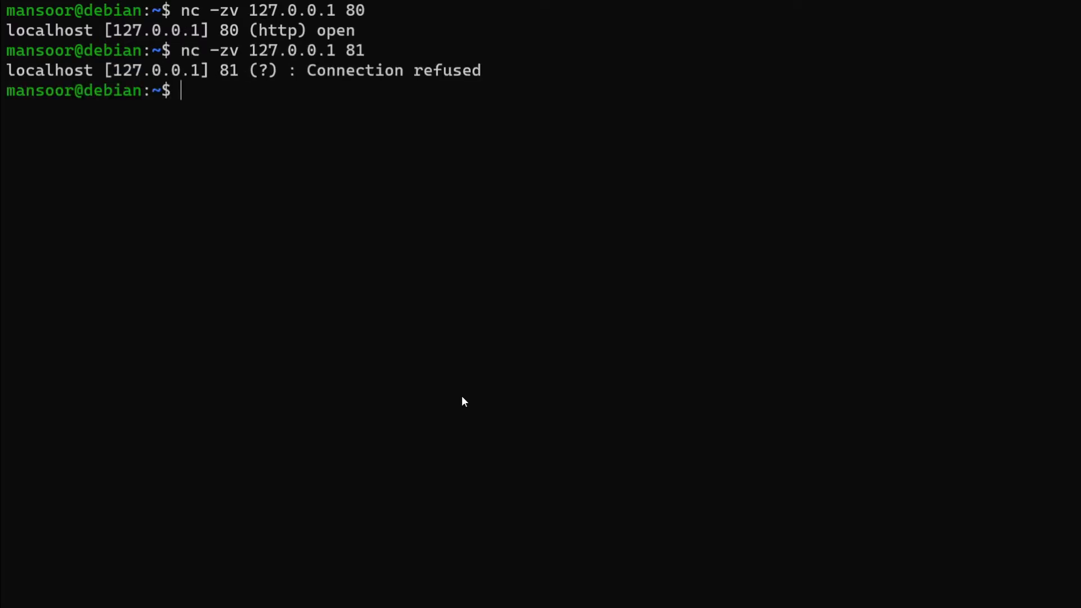
mouse_move(424, 64)
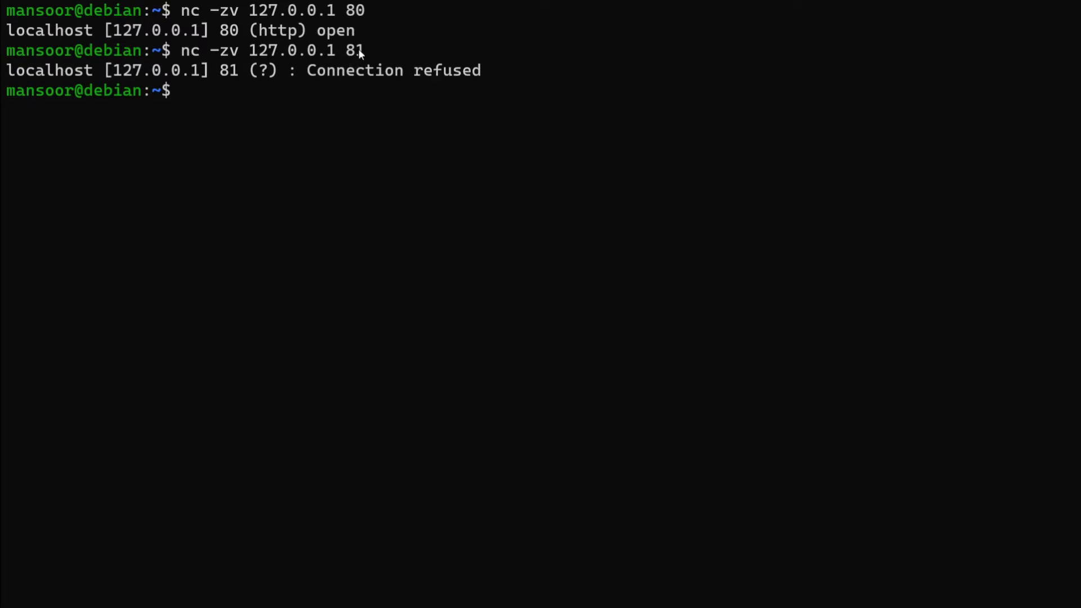
type("nc -zv 127.0.0.1 80")
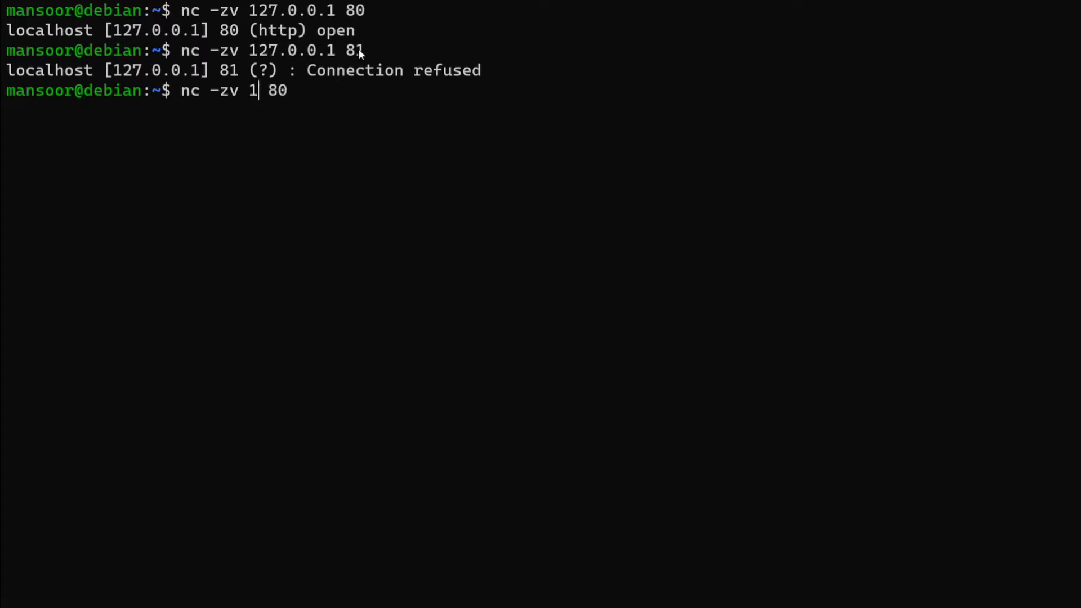
type("92.168.0.110")
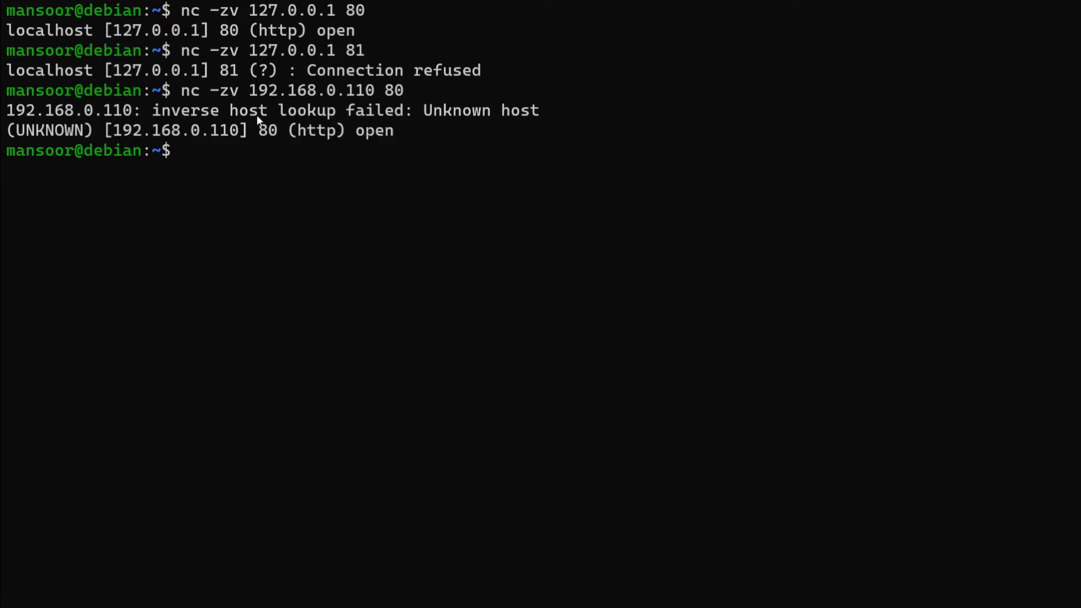
mouse_move(445, 104)
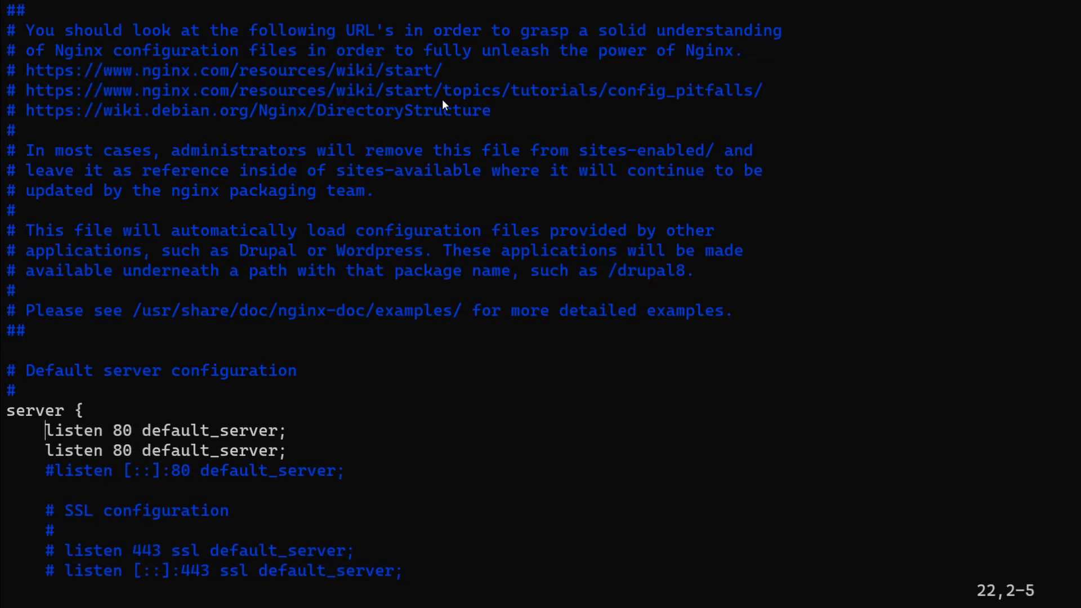
- Comment out the first listen 80 line and change the second to listen 127.0.0.1:80
type("#")
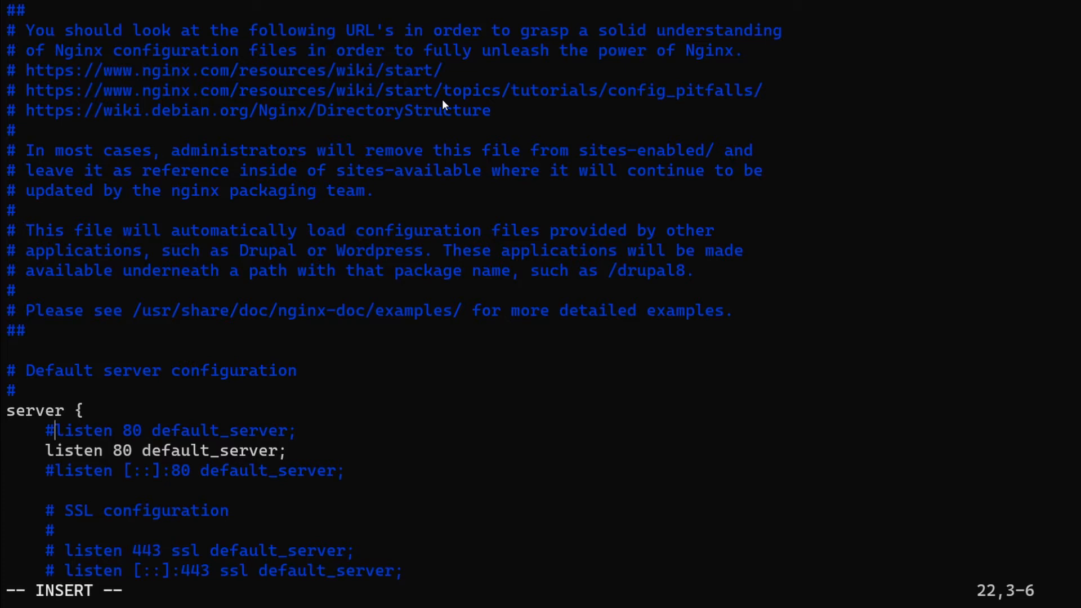
key("Down")
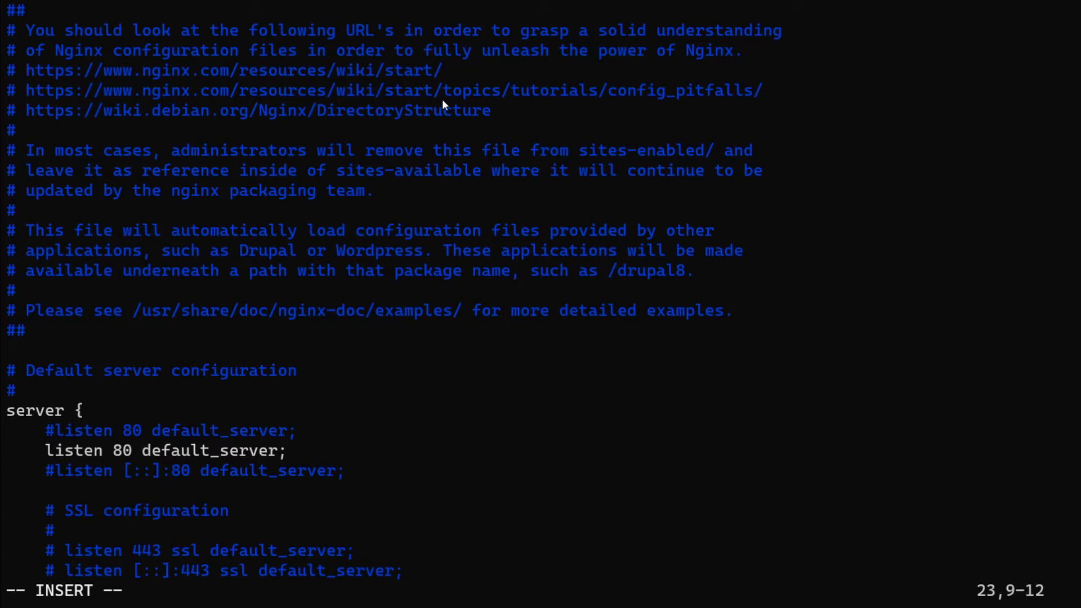
type("127.0.")
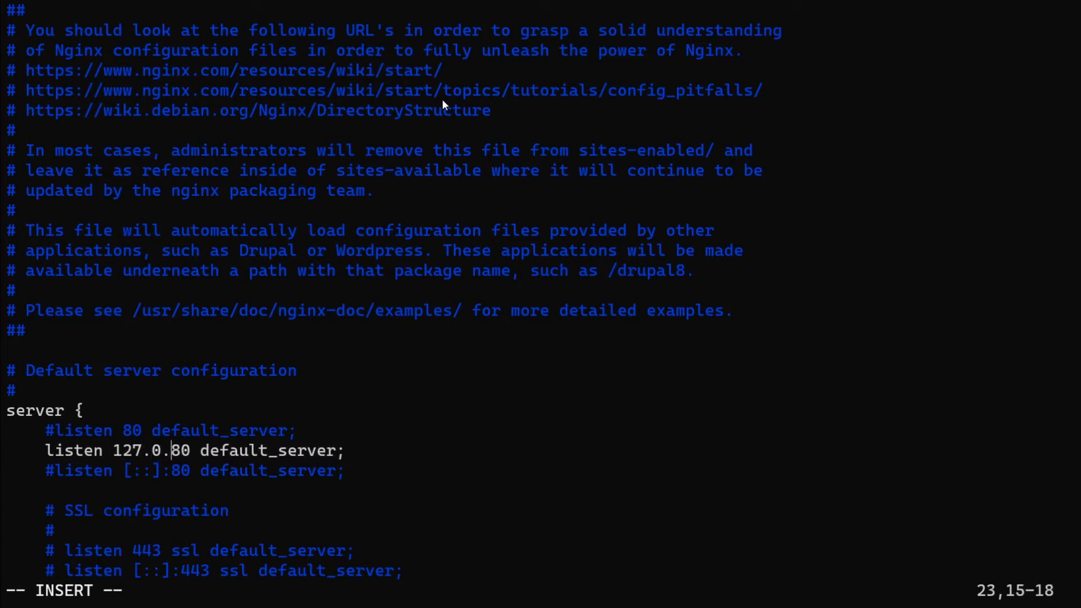
type("0.1")
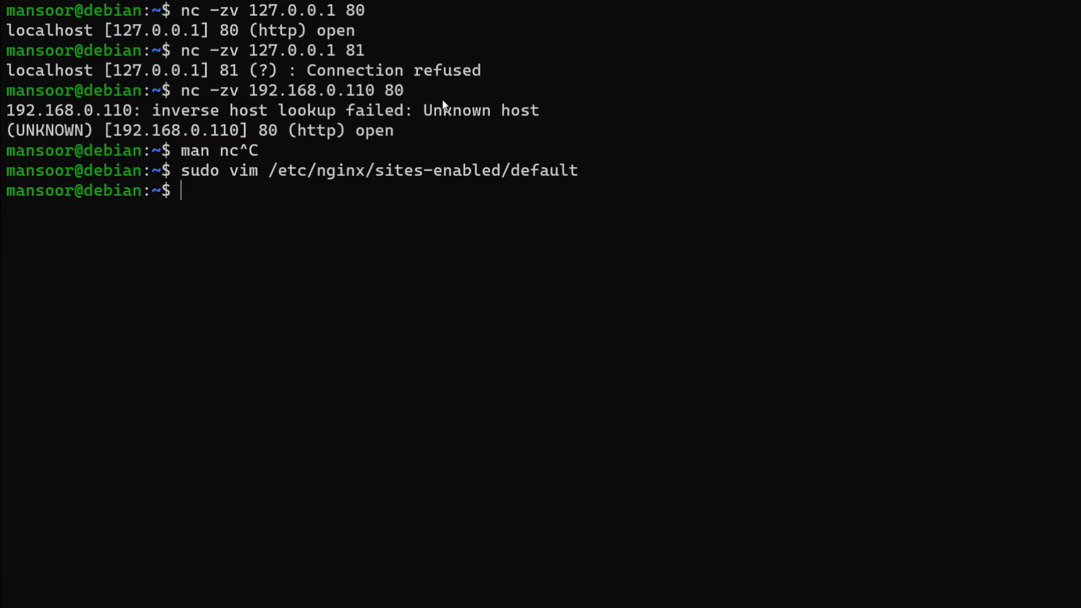
- Find sudo systemctl restart nginx in the shell history and rerun it
key("ctrl+r")
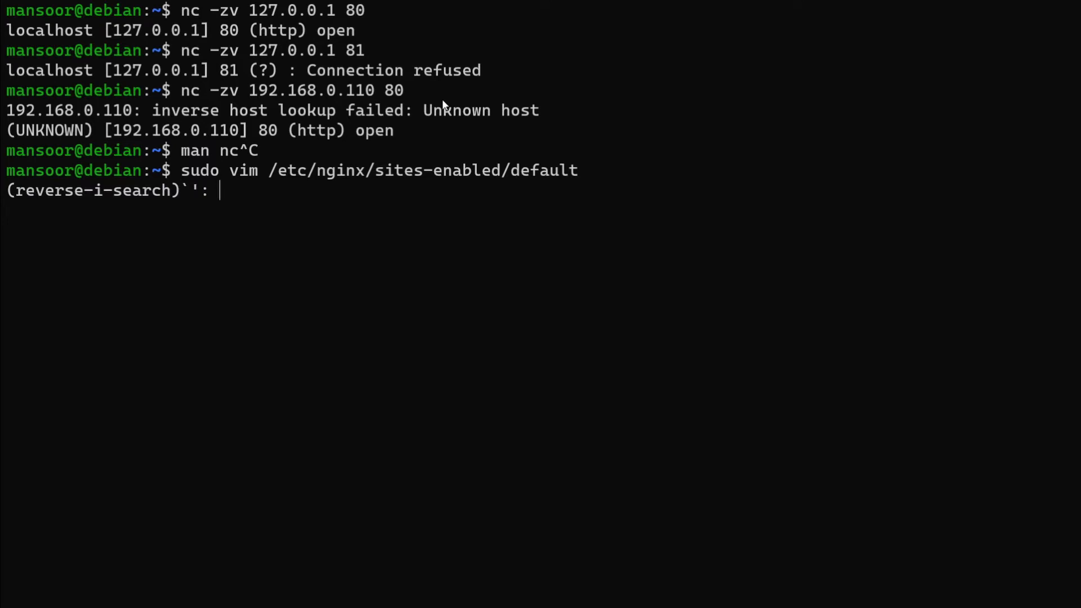
type("res")
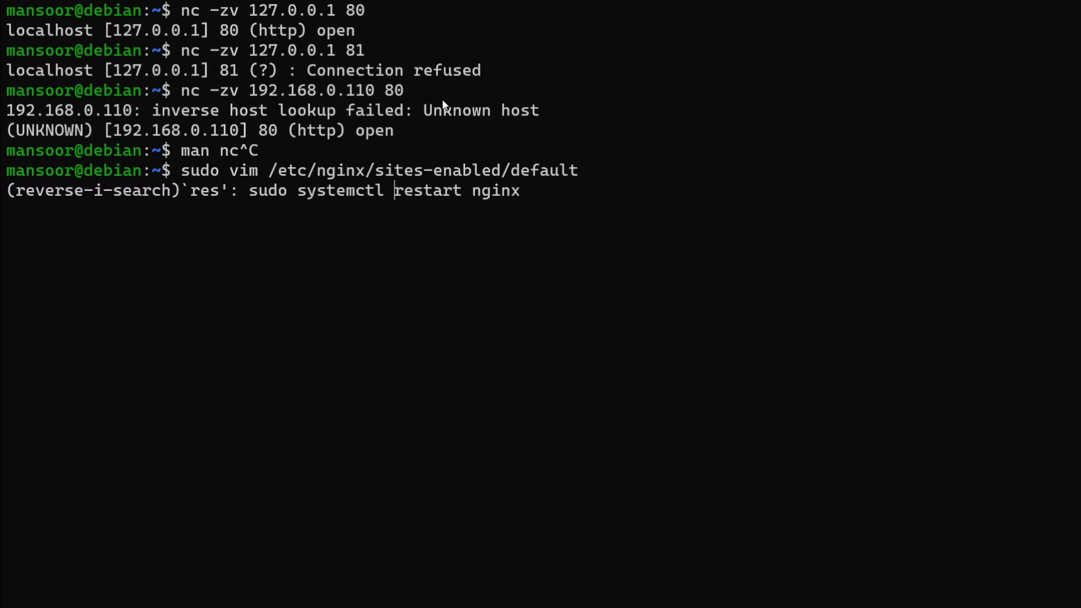
type("tart nginx")
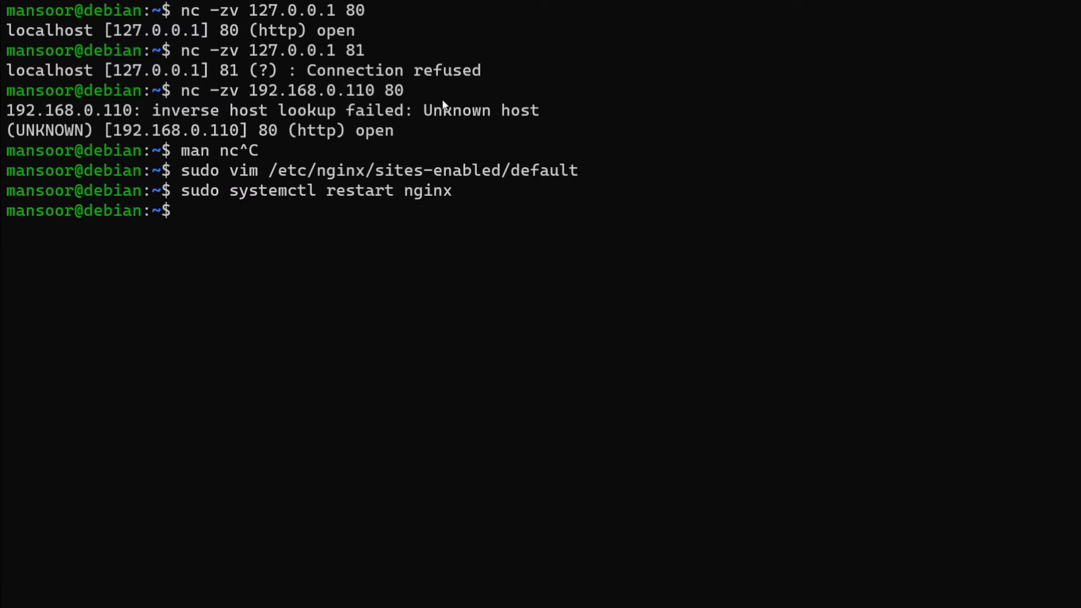
- Run nc -zv 192.168.0.110 80 and highlight the address in the connection-refused error
type("nc -zv 192.168.0.110 80")
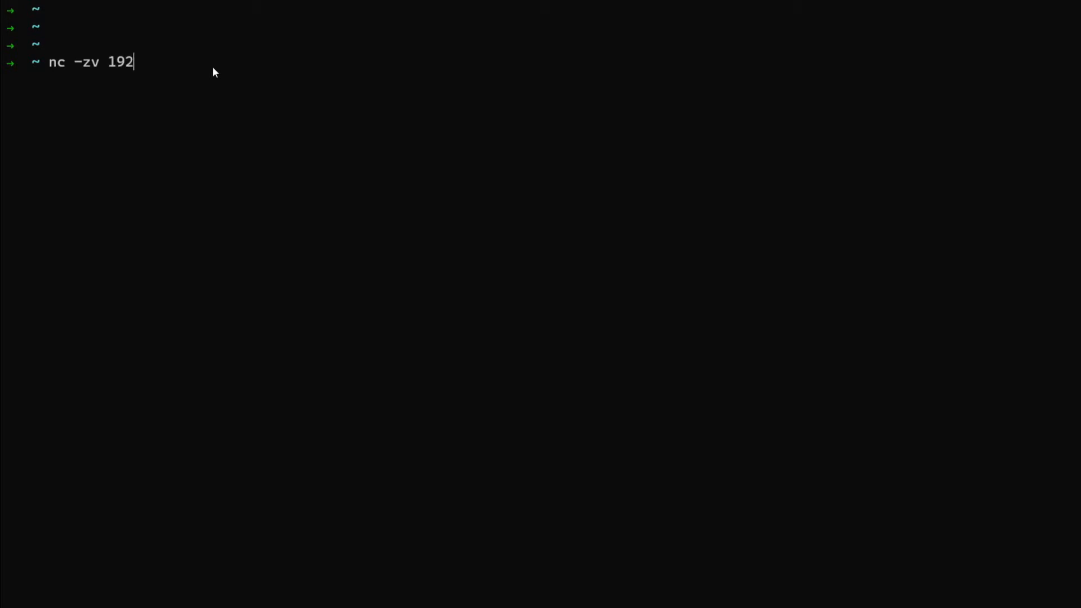
type(".168.0.110 80")
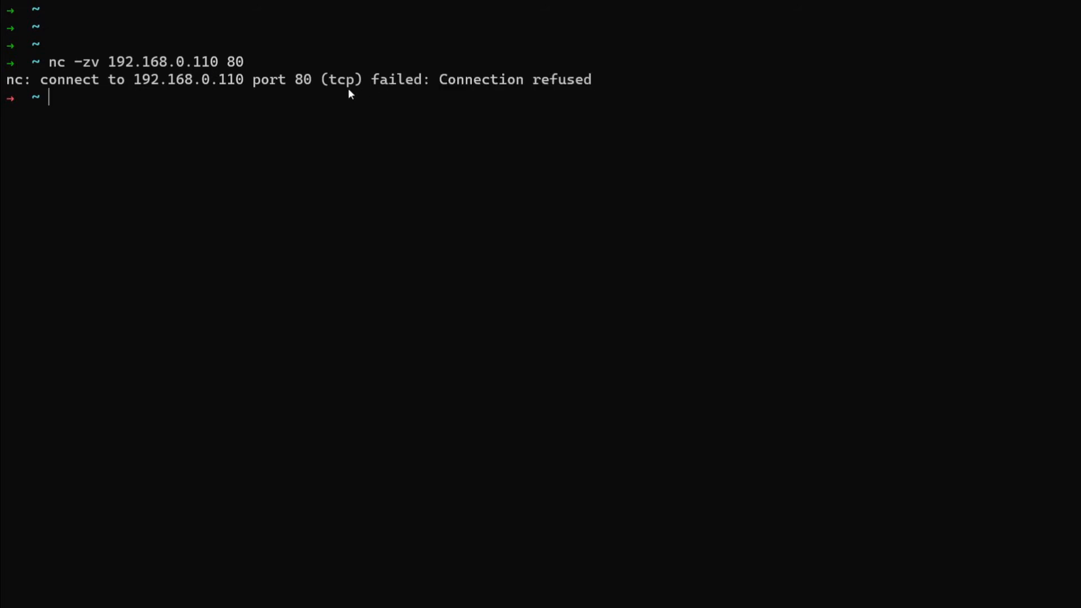
mouse_move(335, 96)
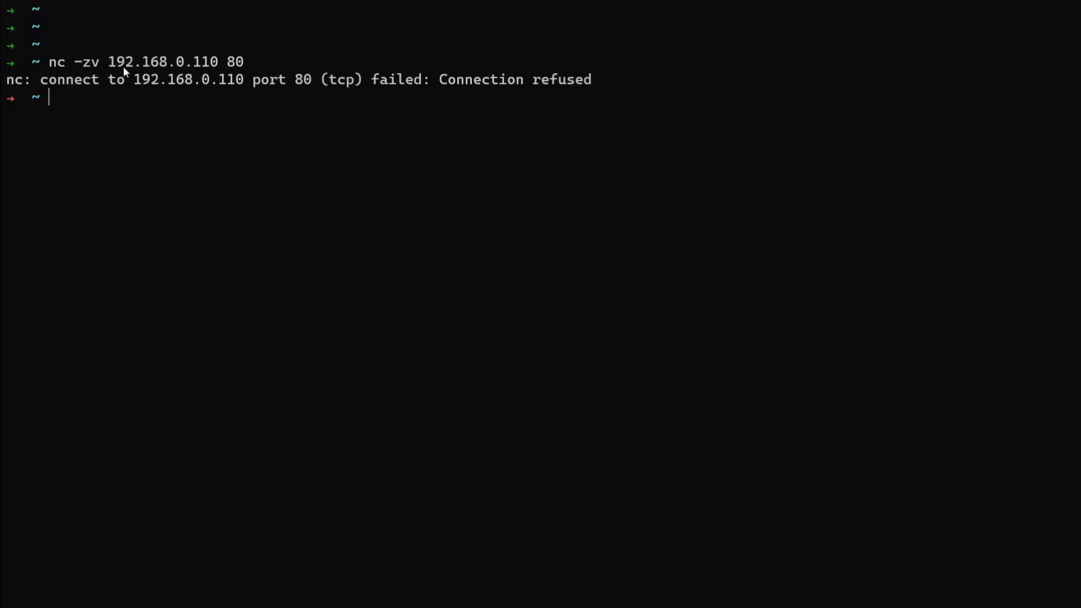
double_click(161, 61)
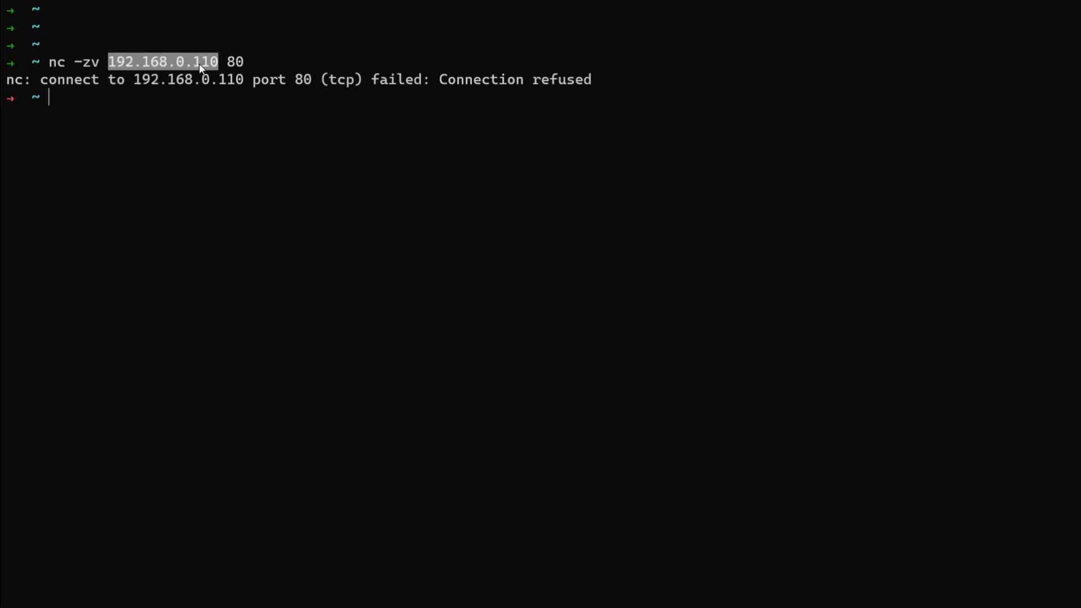
mouse_move(152, 102)
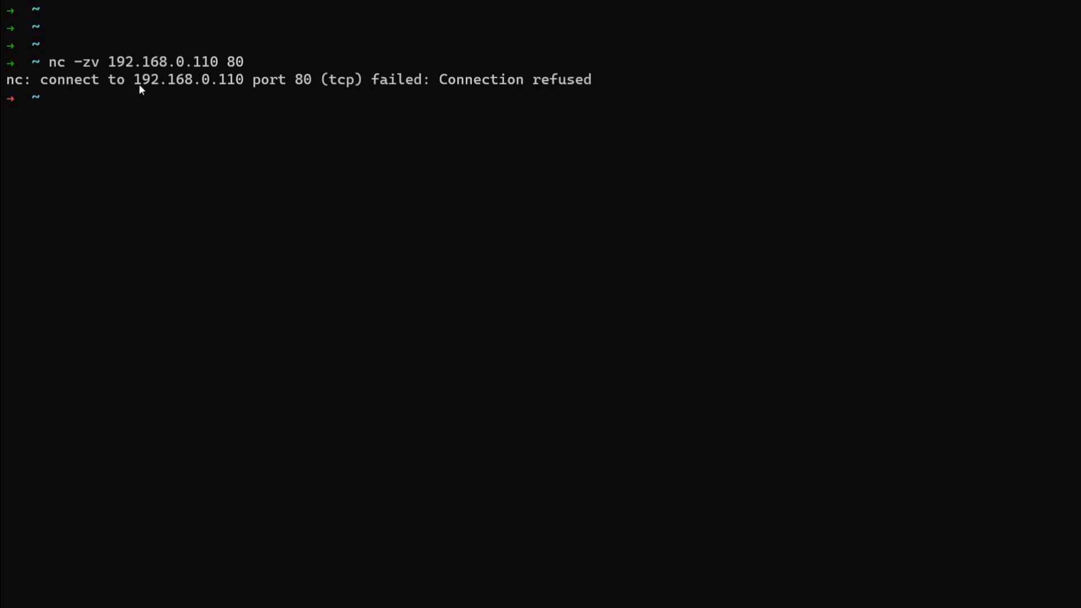
double_click(163, 61)
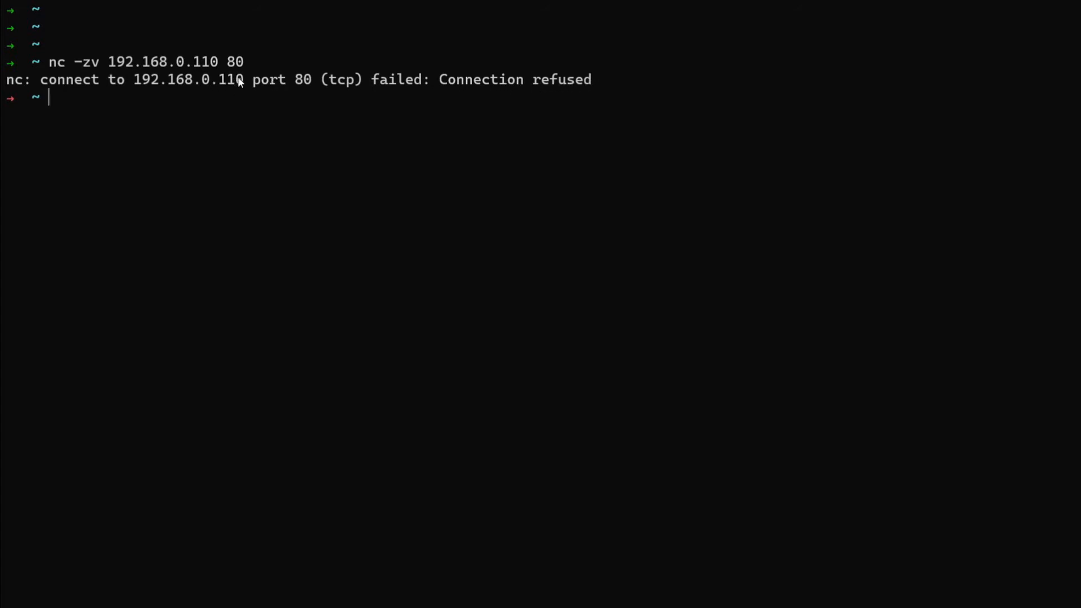
double_click(188, 79)
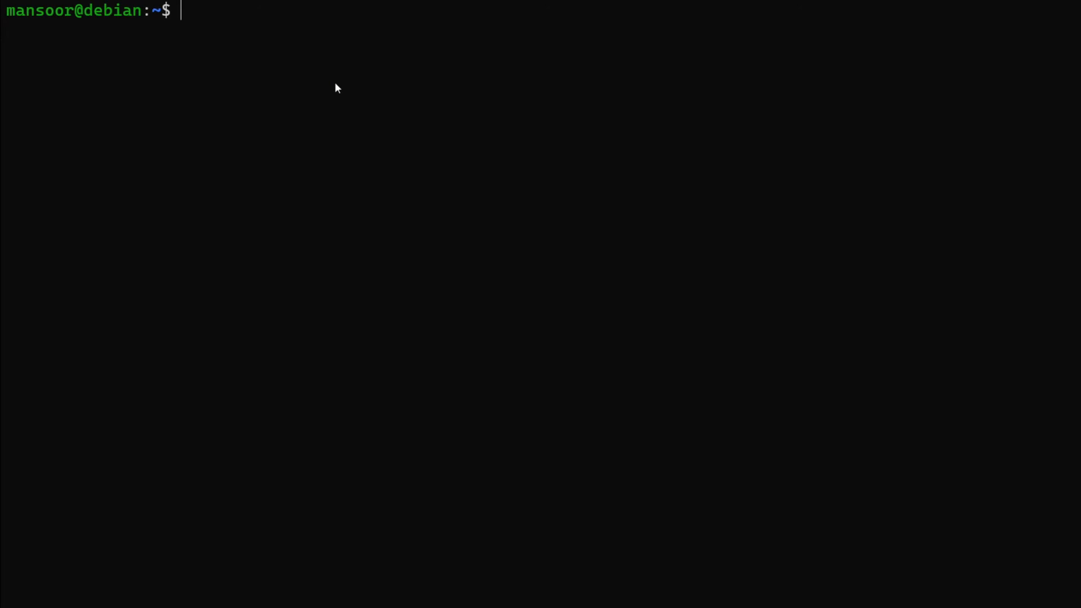
- List running nginx processes with ps aux | grep nginx
type("ps aux")
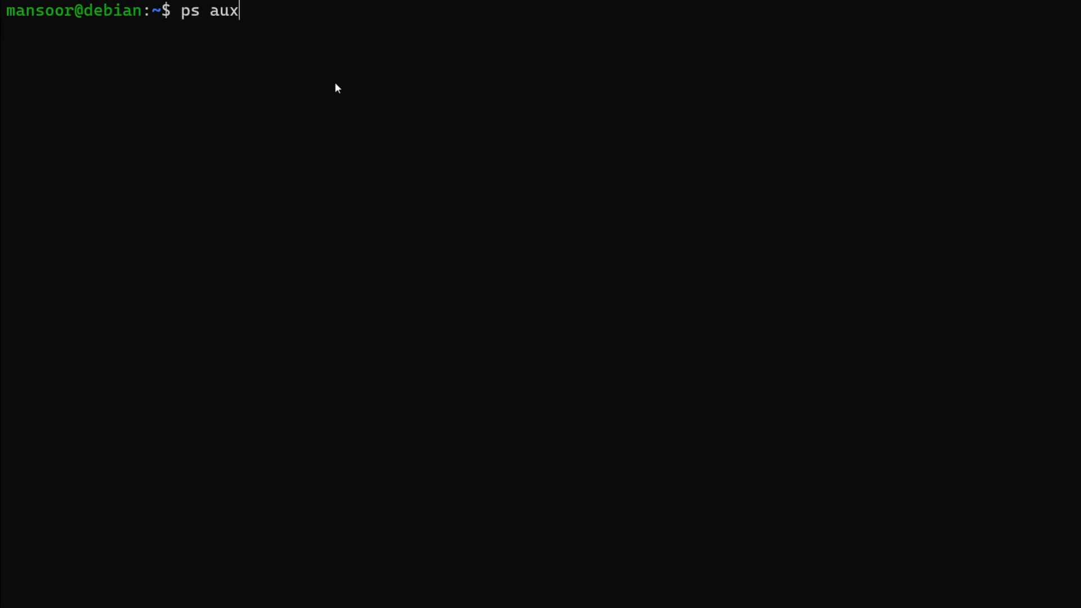
type("|grep")
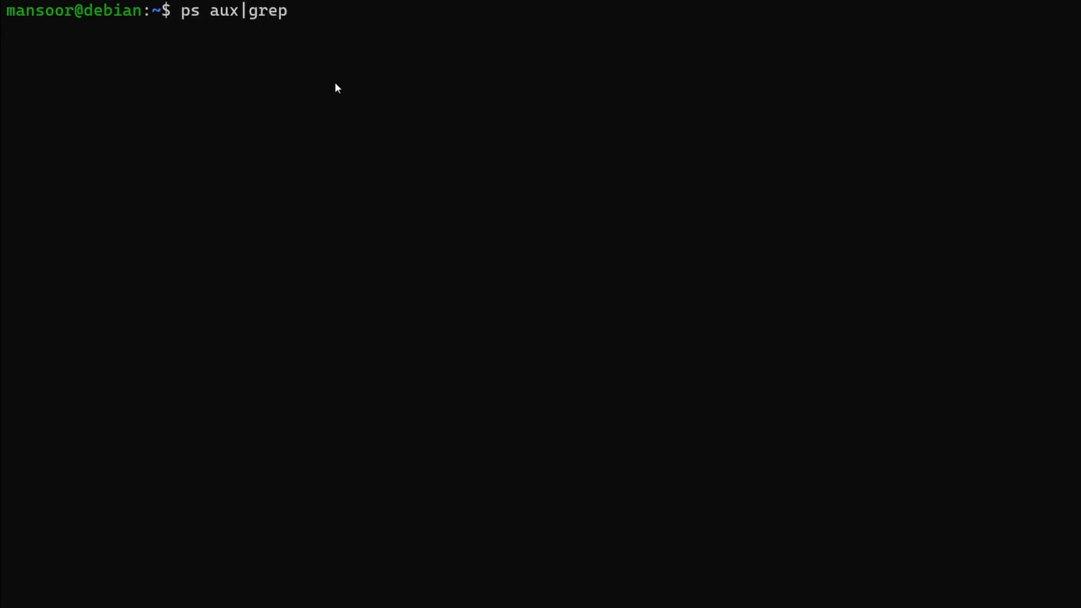
type("nginx")
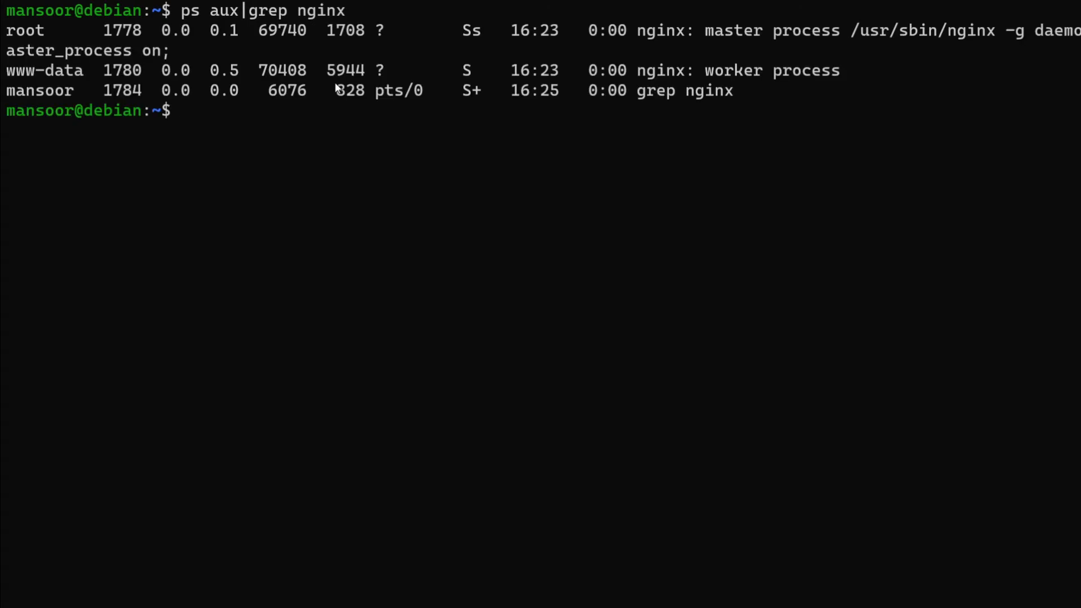
- Run sudo netstat -tulnp and highlight nginx's listening address 127.0.0.1:80
type("s")
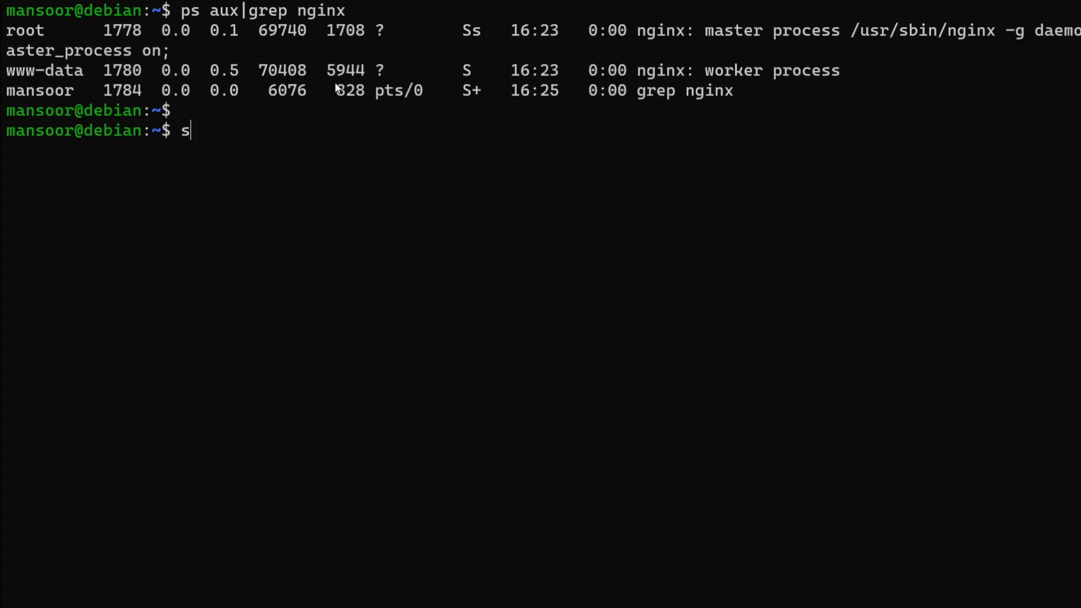
type("udo")
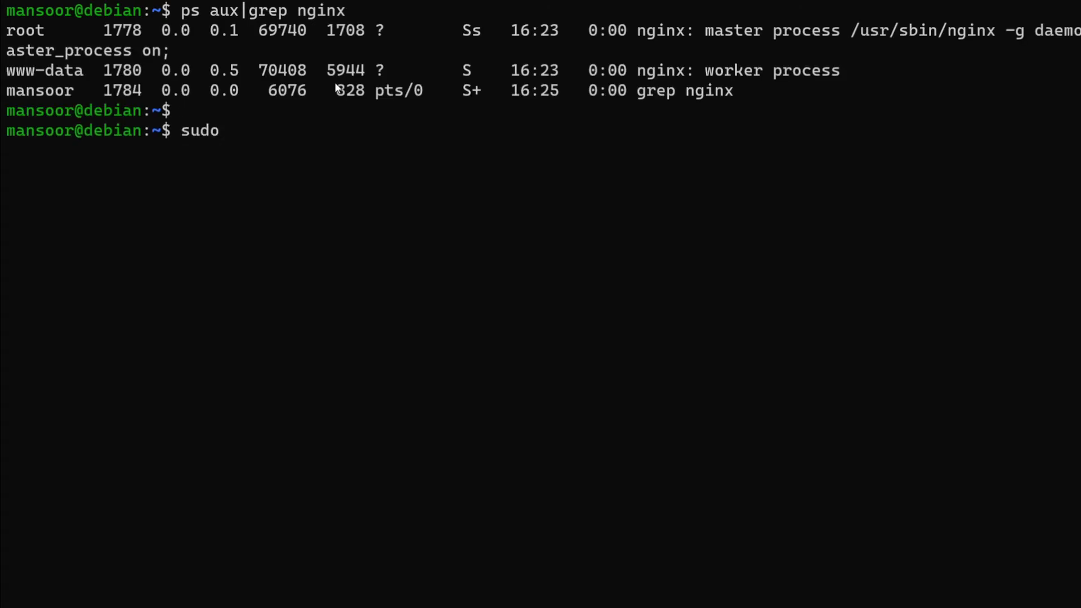
type("netstat")
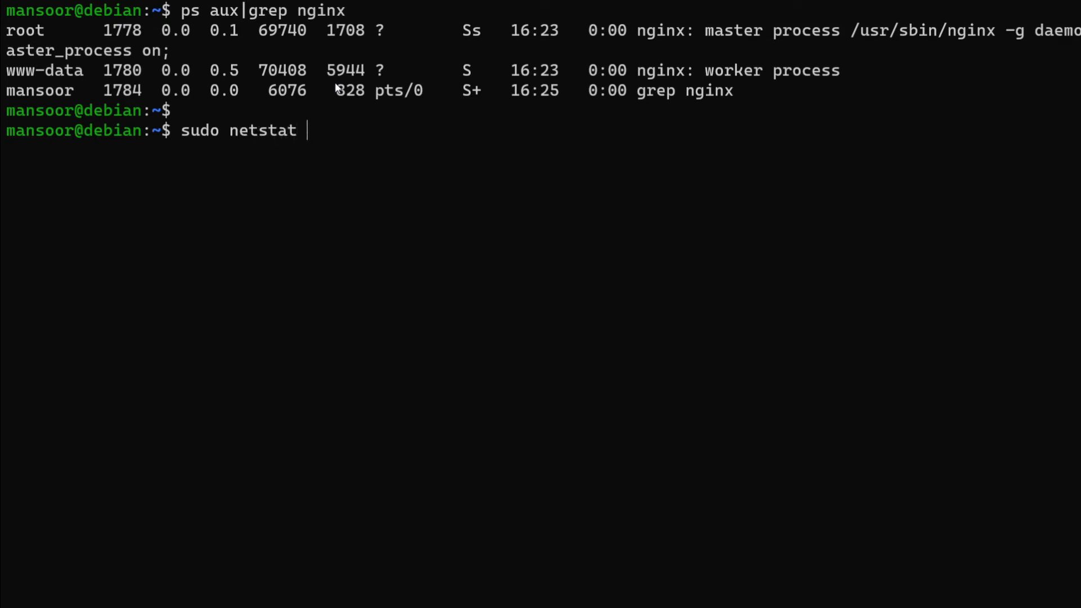
type("-tulnp")
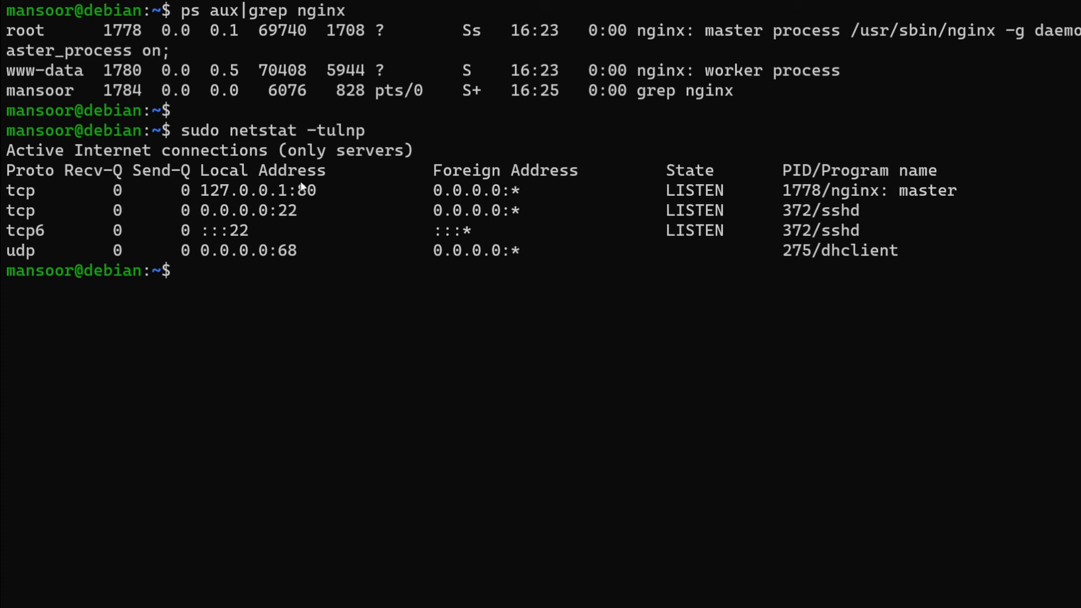
double_click(306, 191)
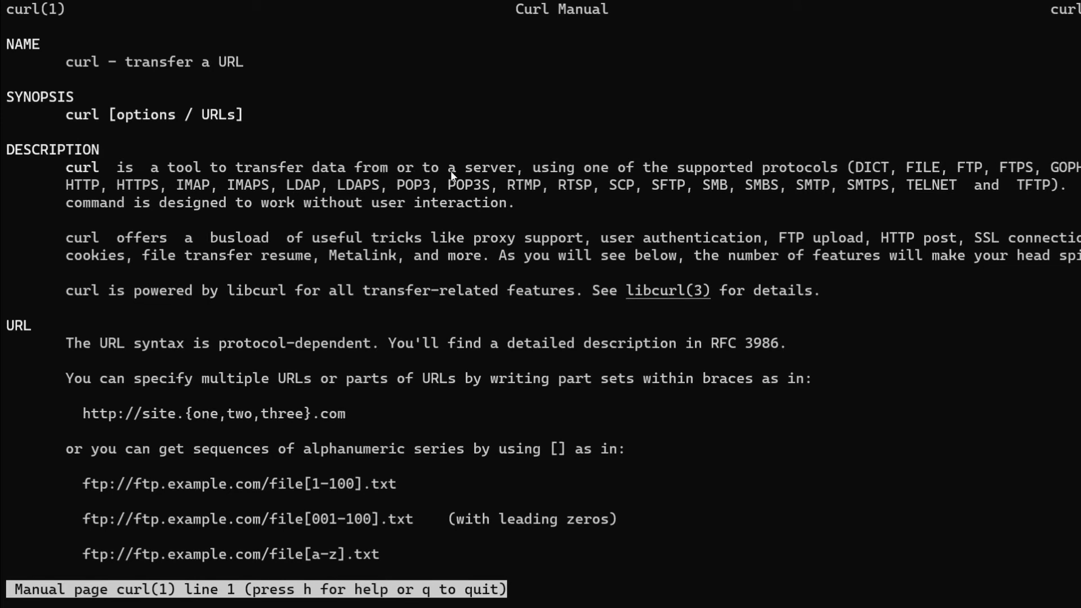
mouse_move(807, 177)
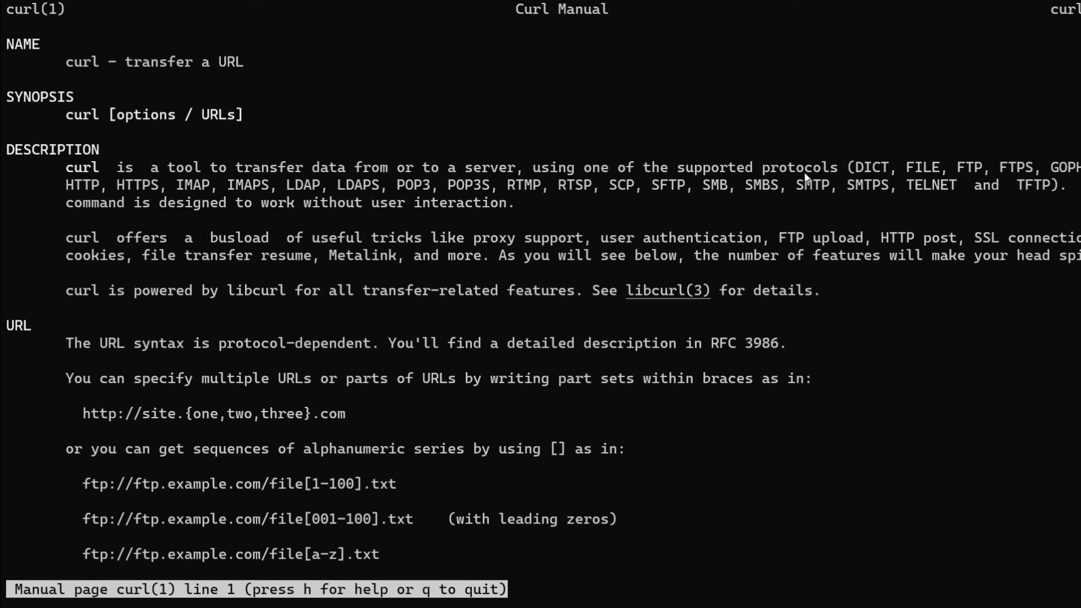
mouse_move(846, 181)
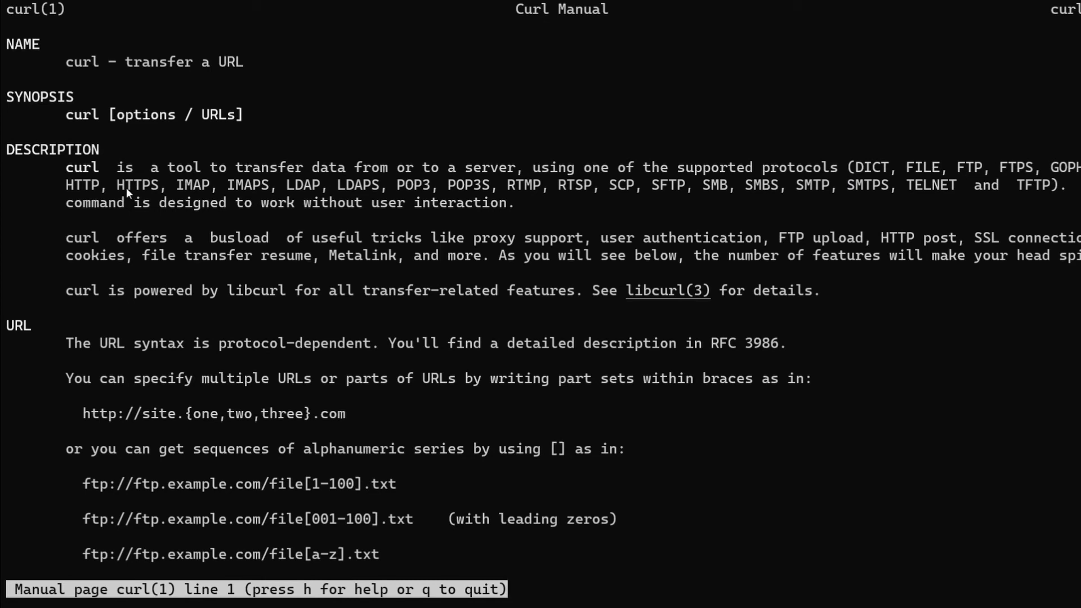
- Highlight HTTP and HTTPS in the curl manual's description, then quit the manual
double_click(136, 185)
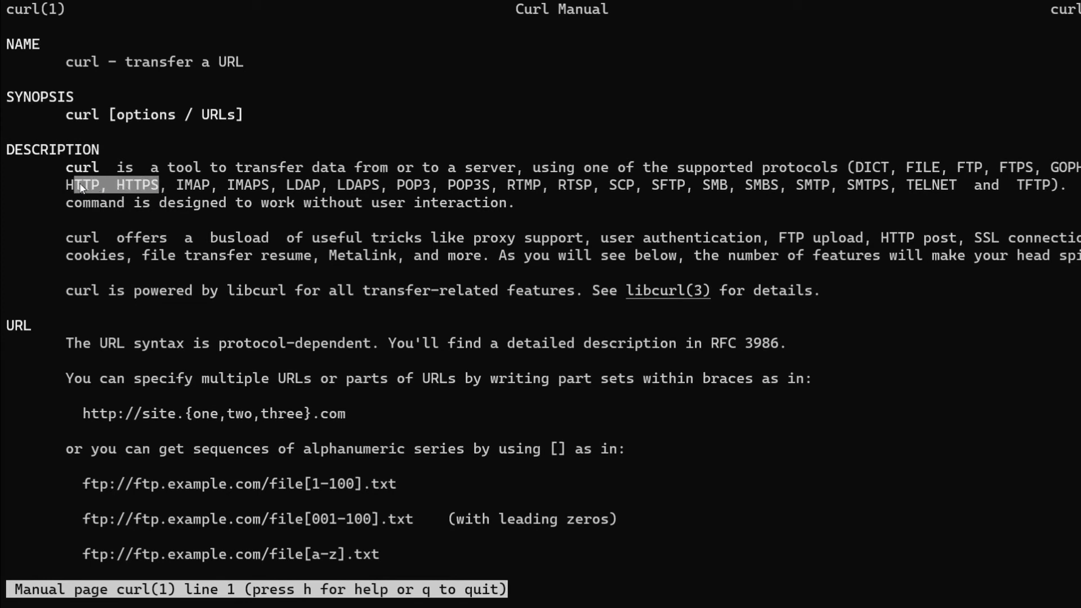
key("q")
type("curl 192")
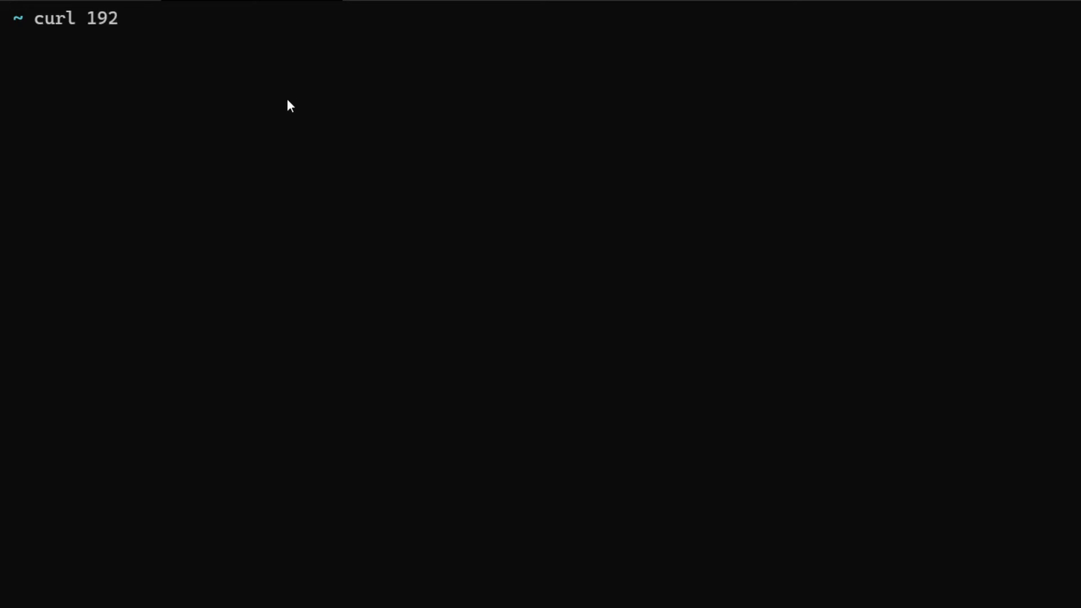
- Finish the curl 192.168.0.110 request to fetch the nginx welcome page HTML
type(".16")
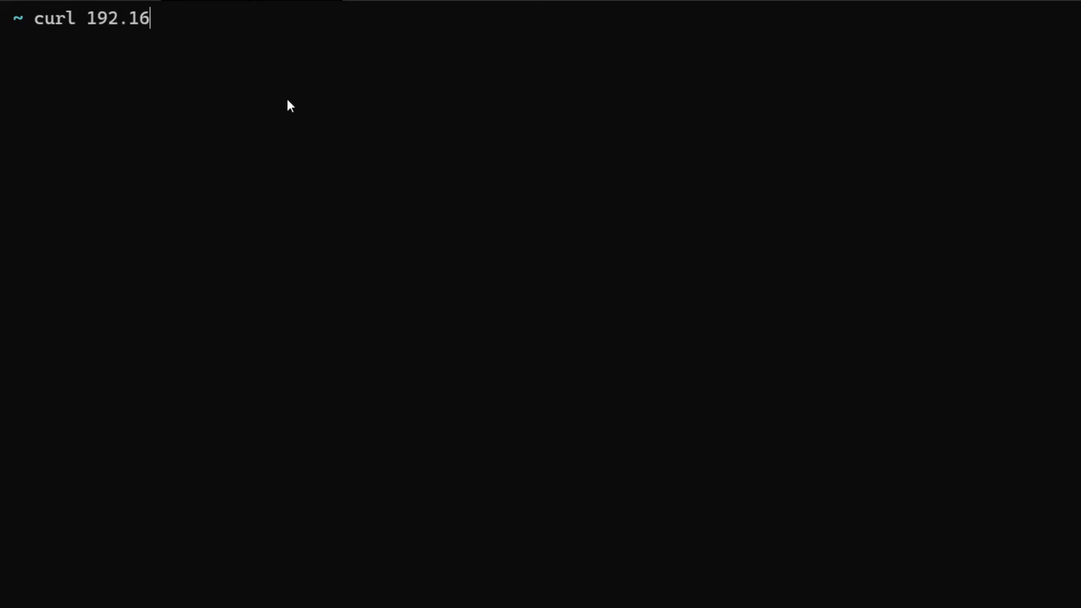
type("8.0.110")
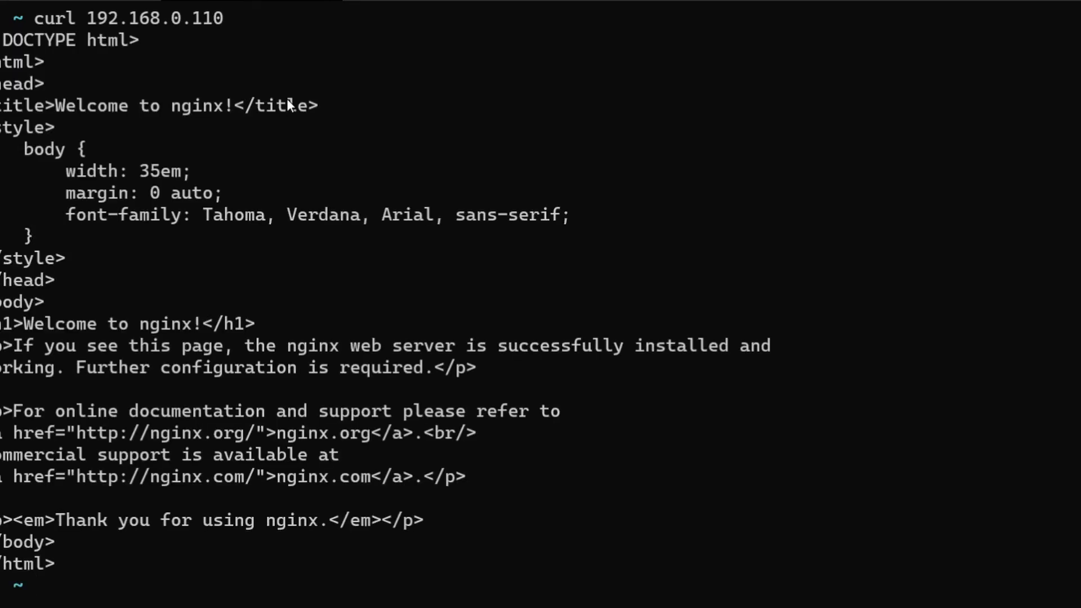
mouse_move(121, 36)
type("curl -v 192.168.0.110")
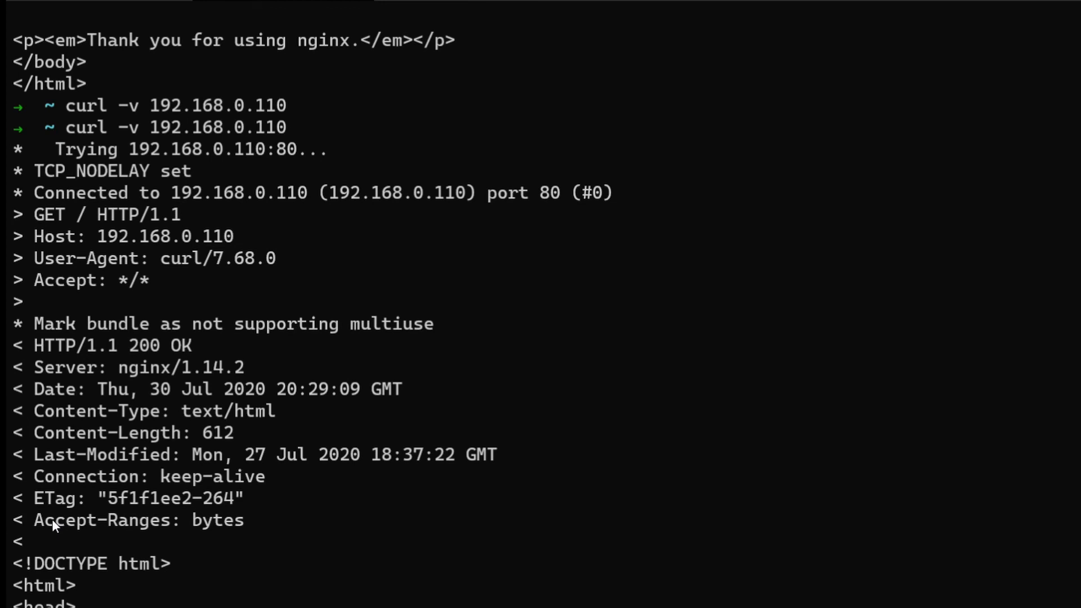
mouse_move(135, 261)
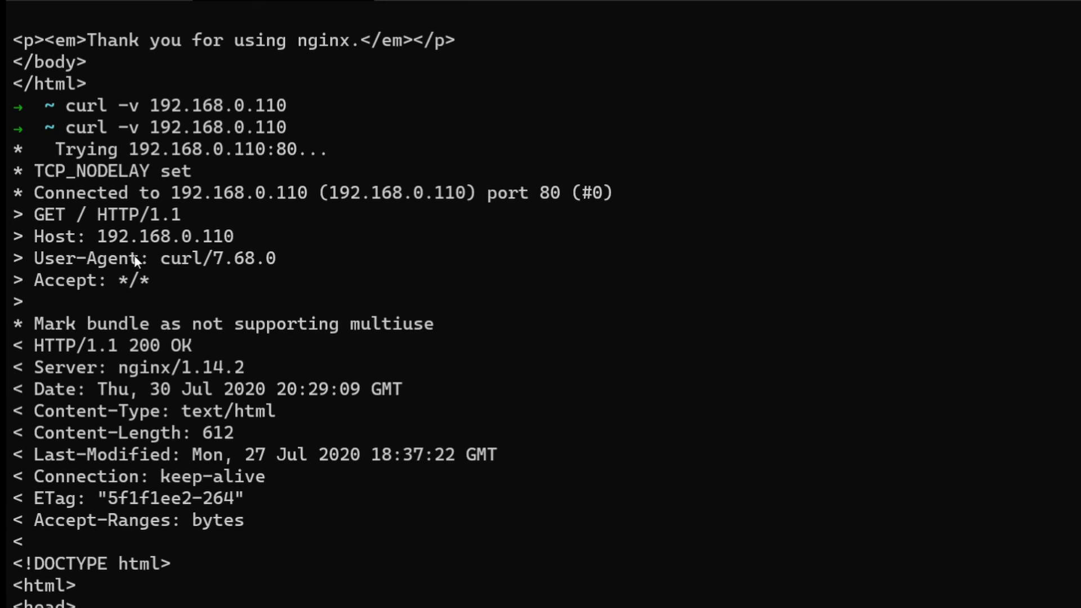
mouse_move(95, 131)
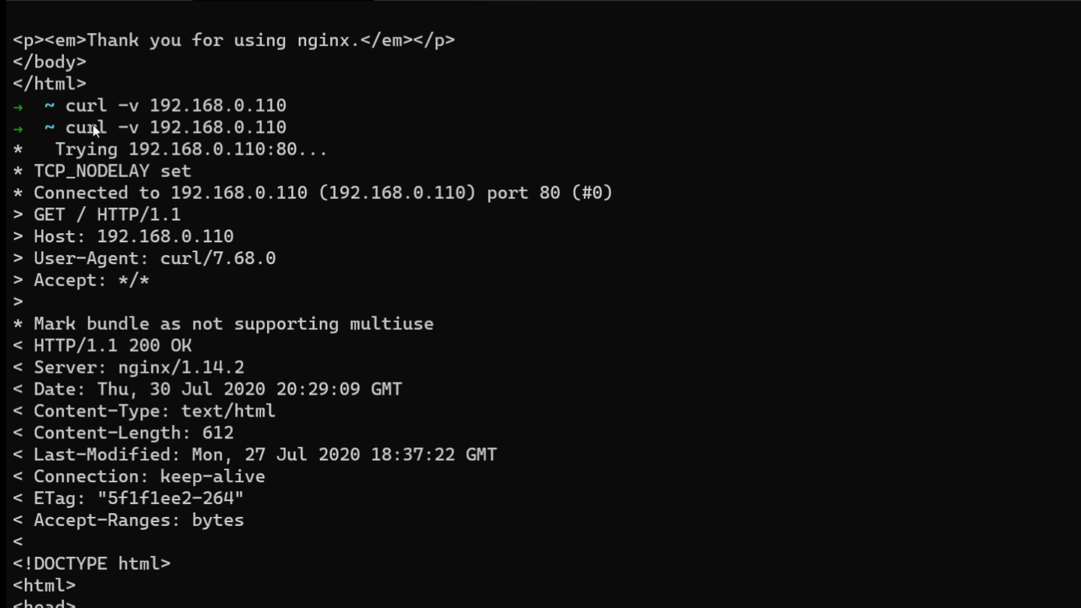
mouse_move(136, 289)
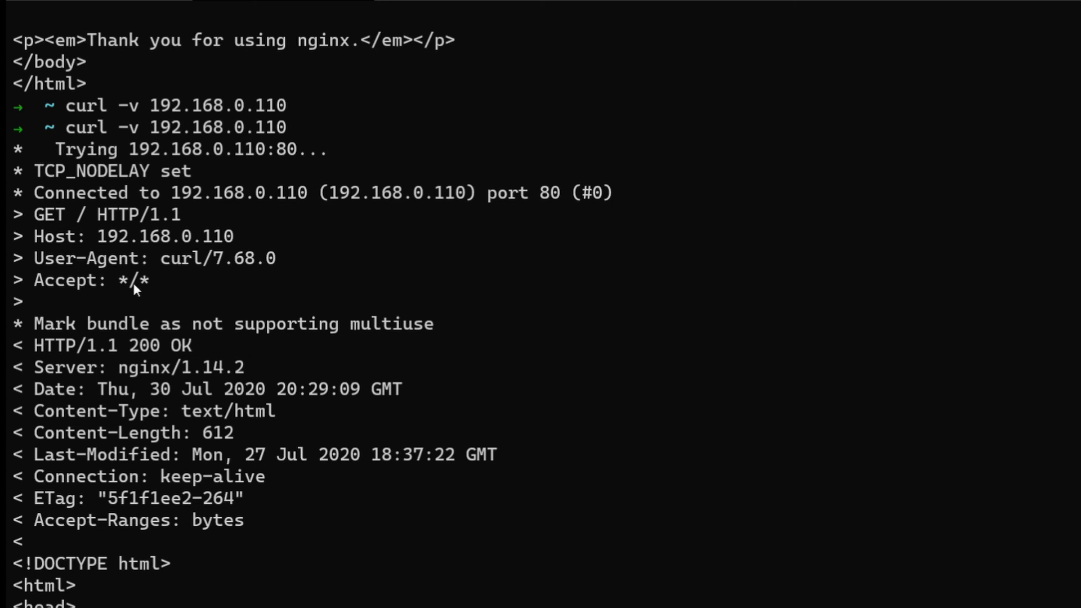
- Scroll through and select the verbose output showing HTTP/1.1 200 OK from nginx/1.14.2
scroll("down", 3)
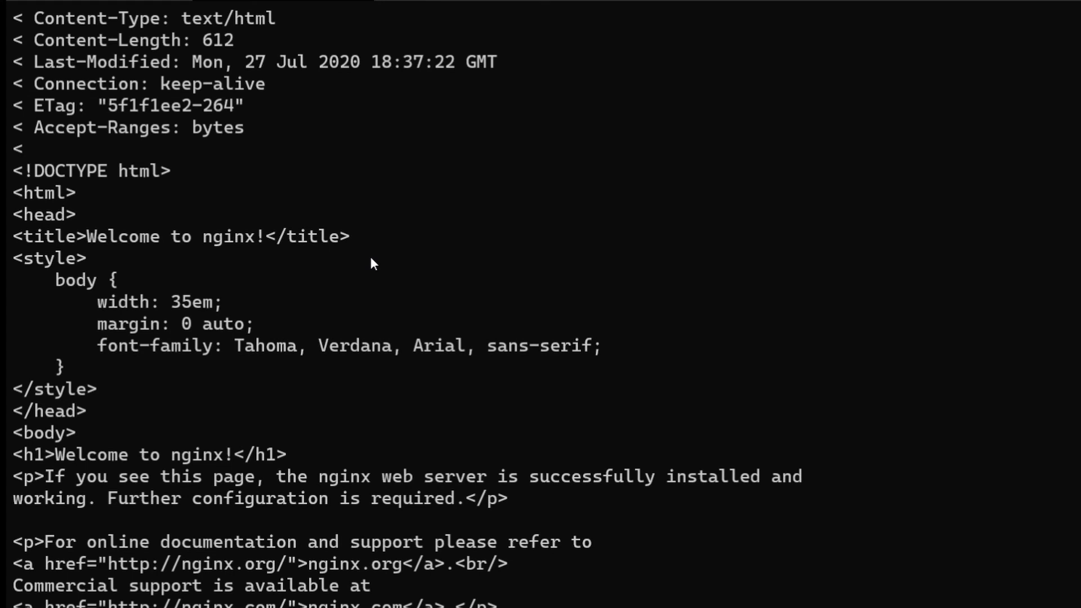
left_click_drag(14, 170, 462, 586)
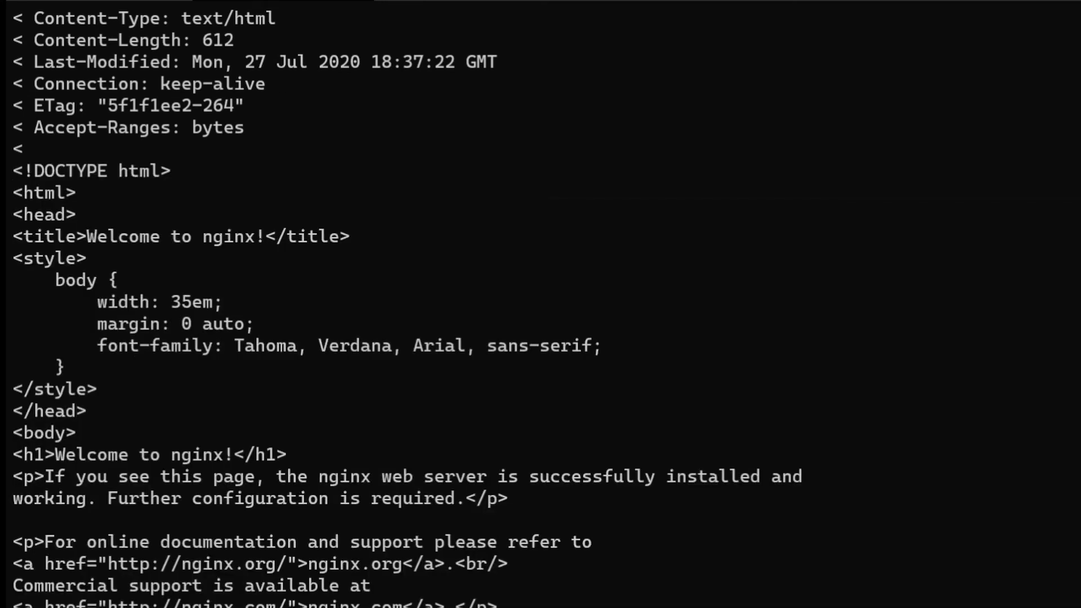
scroll("down", 3)
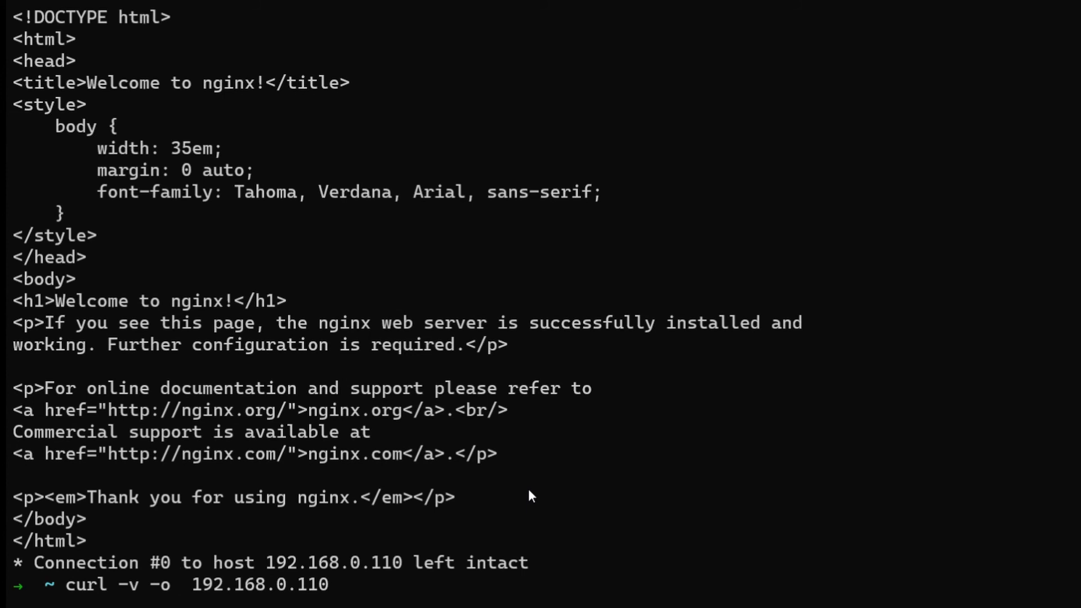
- Rerun verbose curl with -o /dev/null, leaving headers and 612 bytes transferred
type("/dev/")
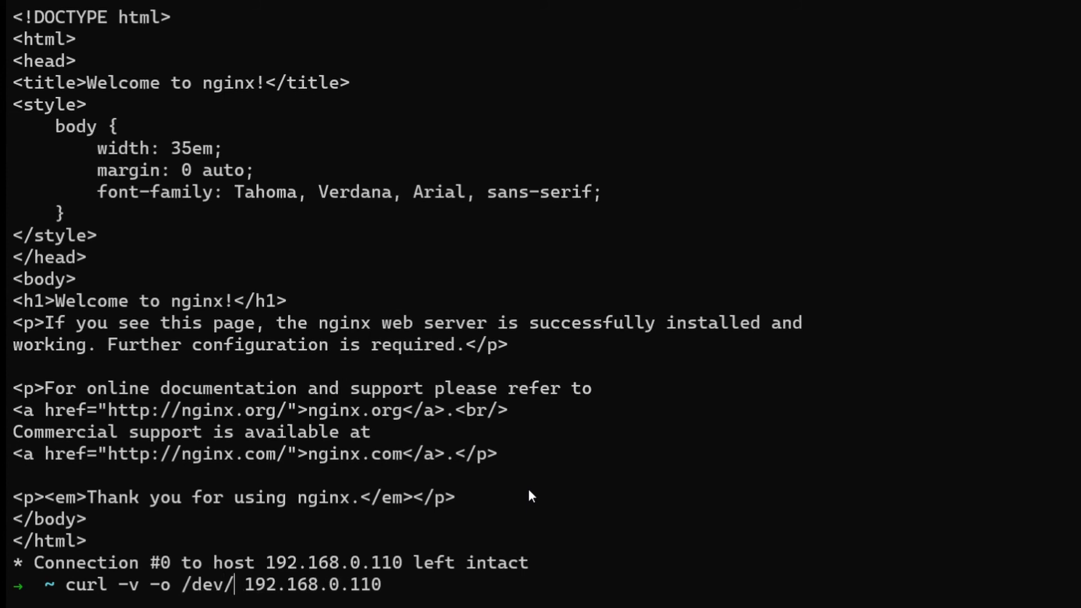
type("null")
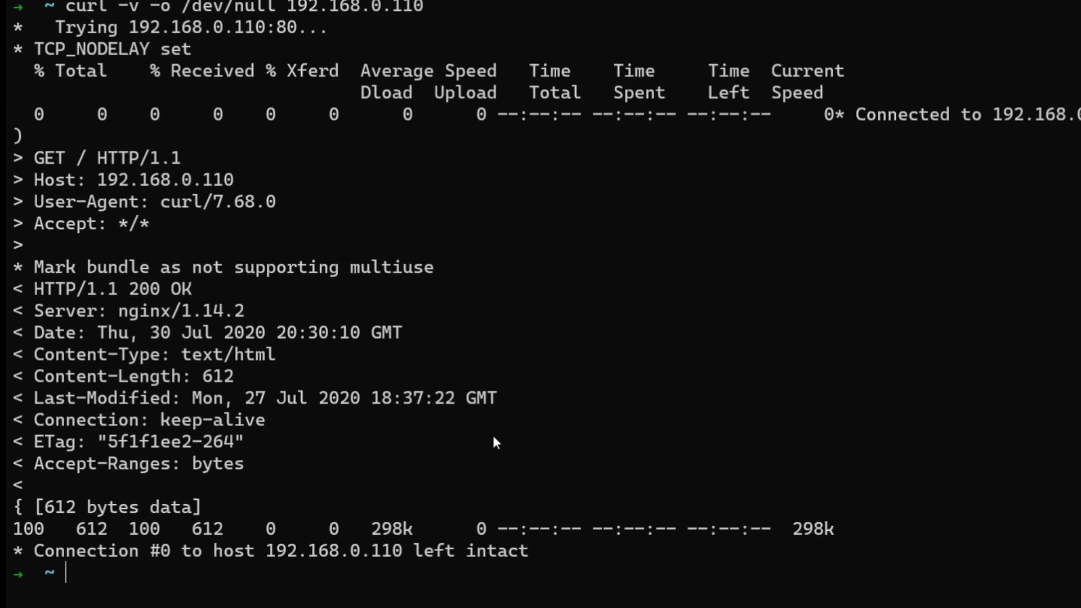
mouse_move(634, 356)
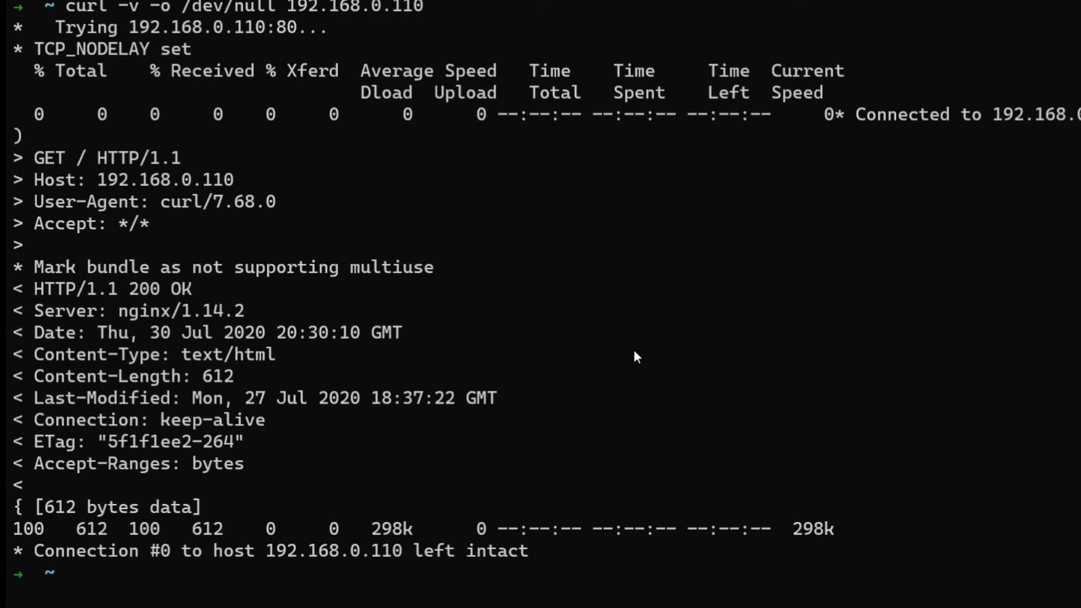
mouse_move(62, 98)
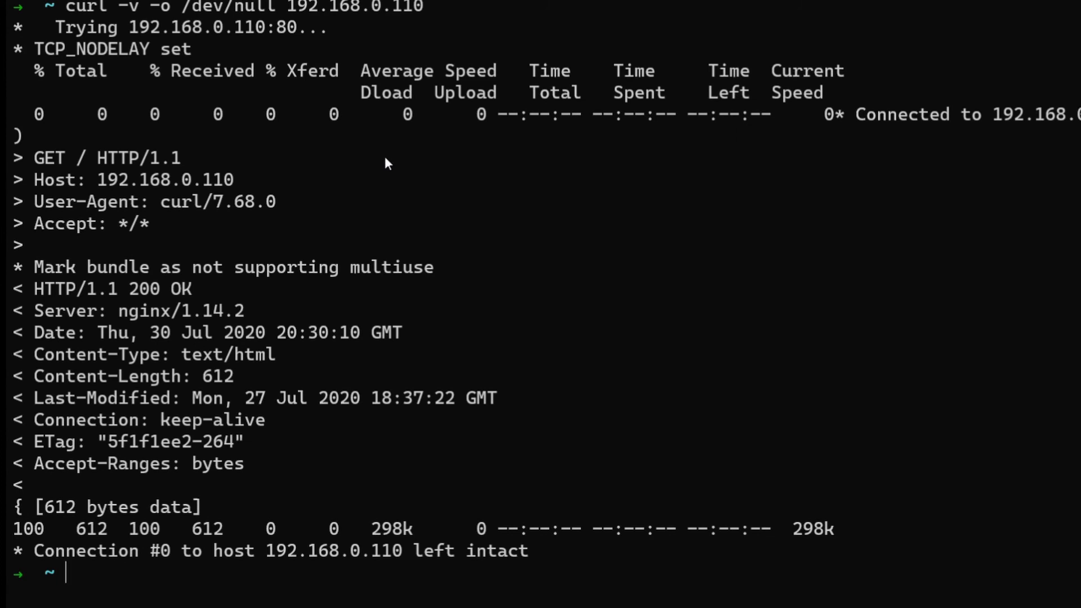
- Run 'curl -v -s -o /dev/null 192.168.0.110' to show headers without the progress meter, then enter it again
type("curl -v -s -o /dev/null 192.168.0.110")
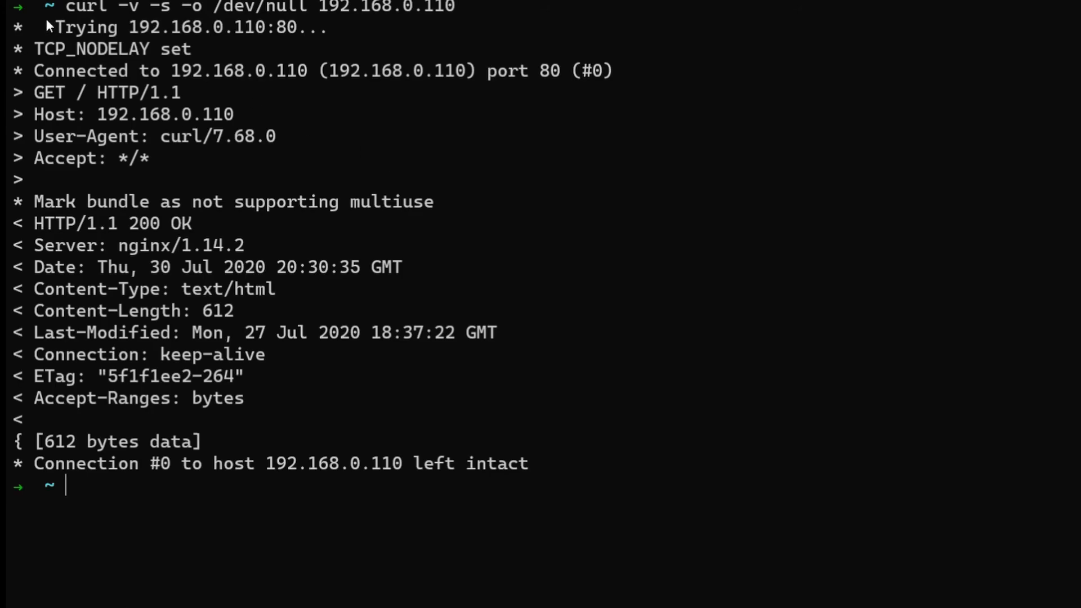
type("curl -v -s -o /dev/null 192.168.0.110")
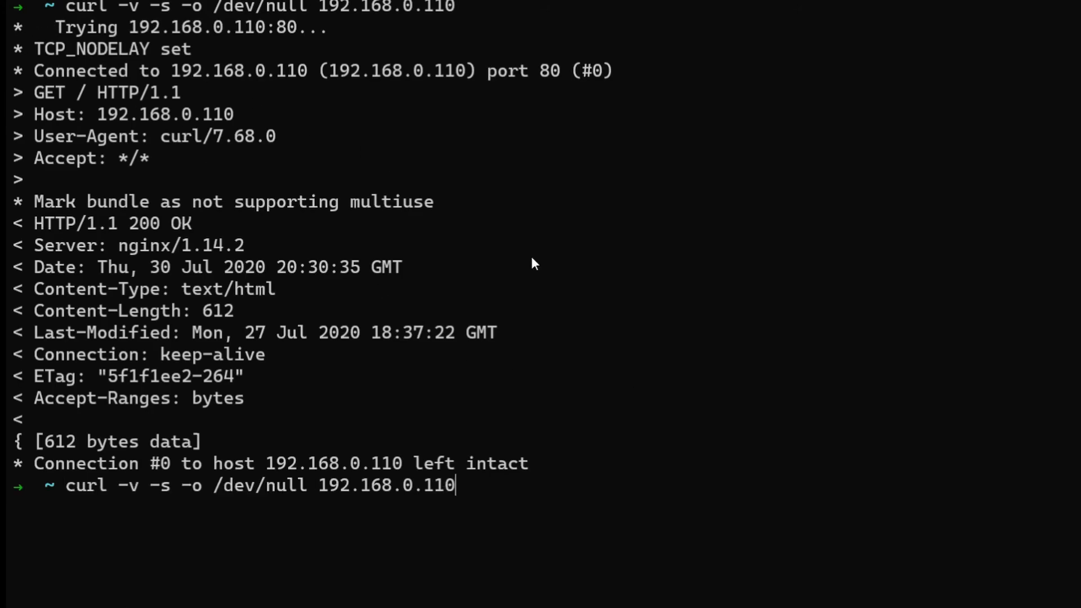